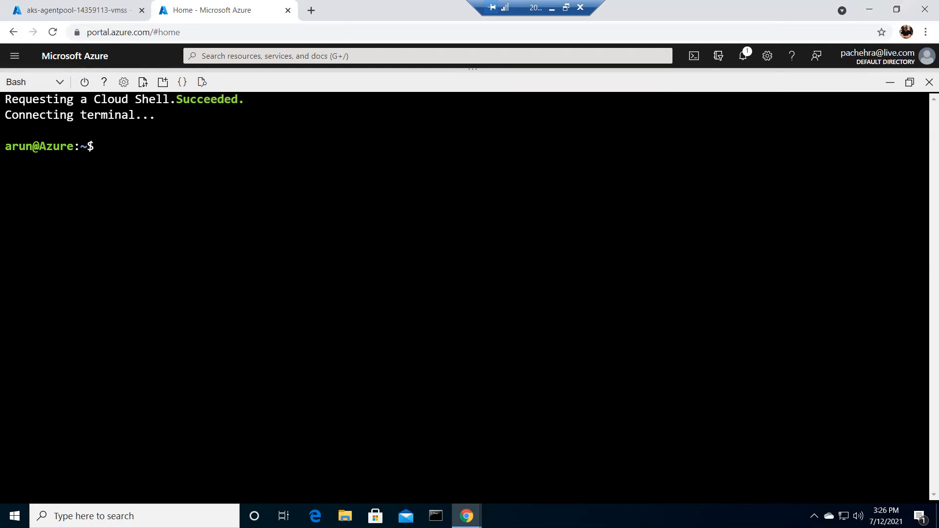
List the cluster's nodes with kubectl get nodes, showing two Ready nodes.
{"action": "type", "text": "ku"}
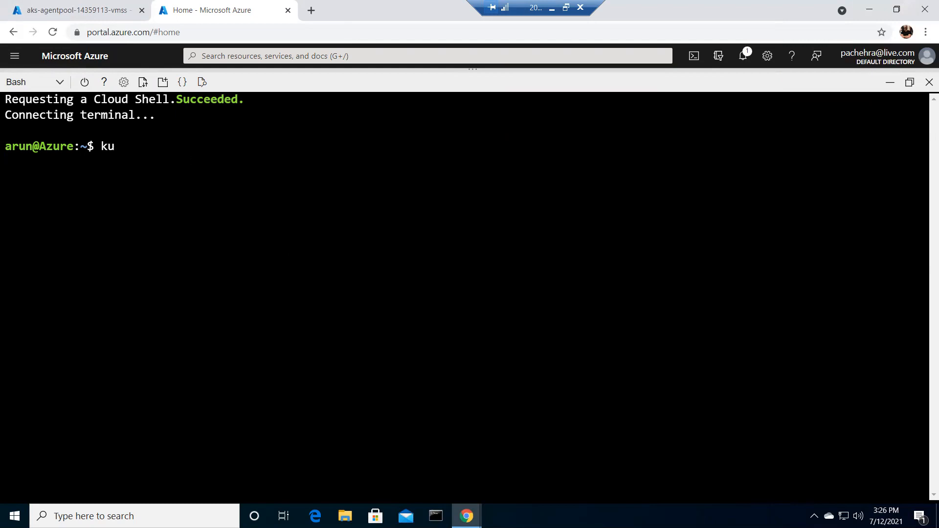
{"action": "type", "text": "bectl get"}
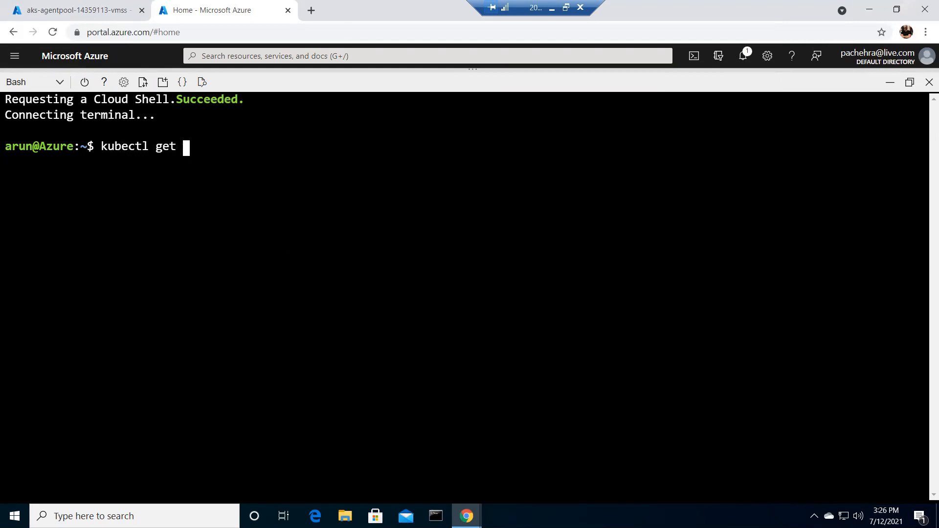
{"action": "type", "text": "nodes"}
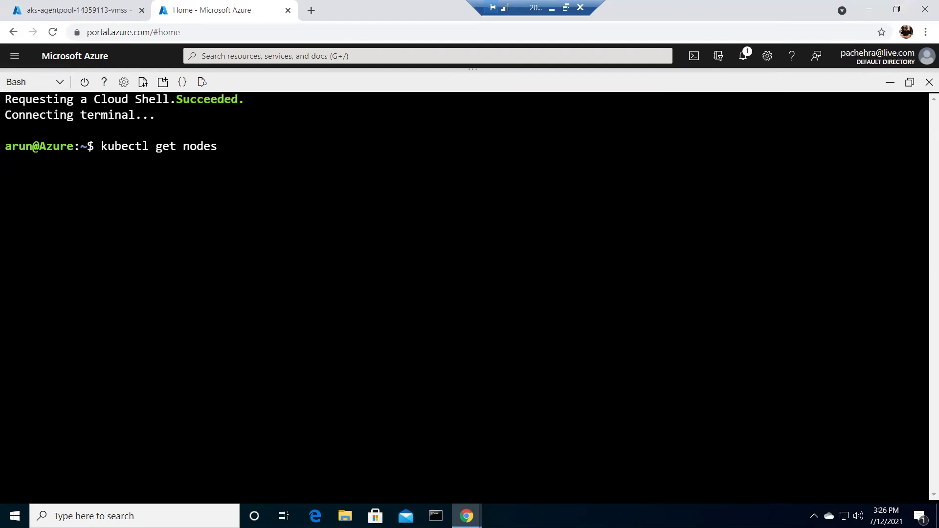
{"action": "key", "text": "Return"}
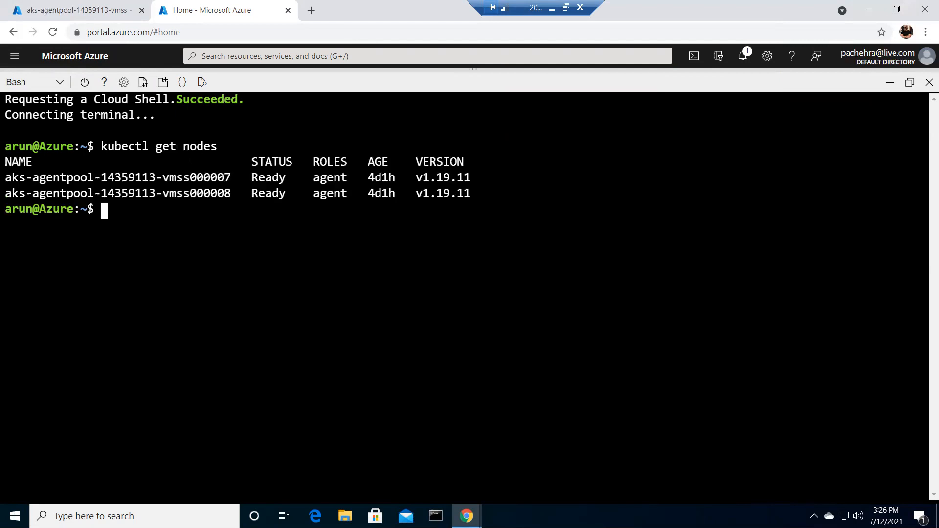
List all pods with kubectl get pods, showing six running pods.
{"action": "type", "text": "k"}
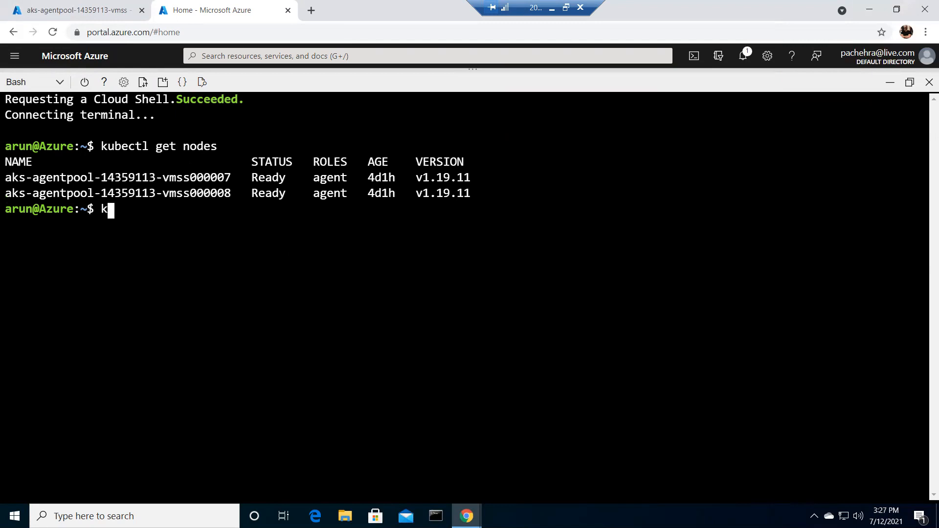
{"action": "type", "text": "ubectl get pods"}
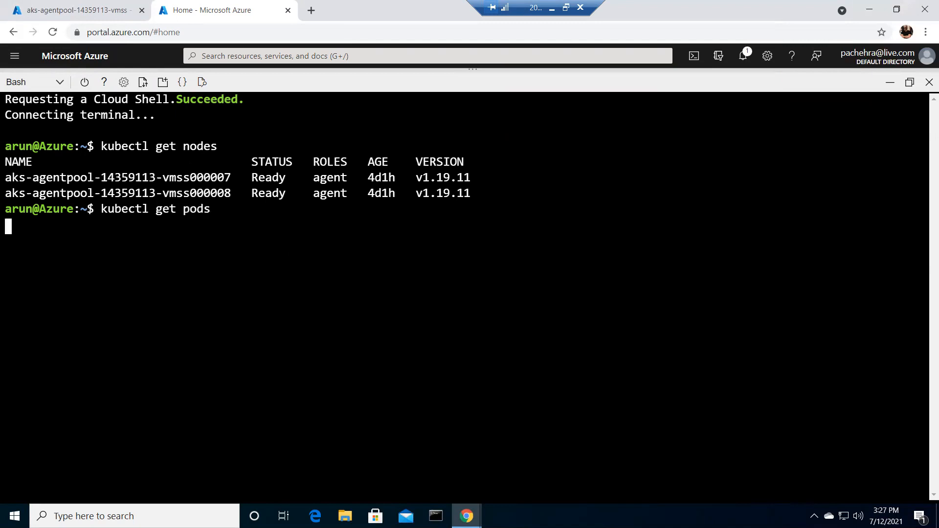
{"action": "key", "text": "Return"}
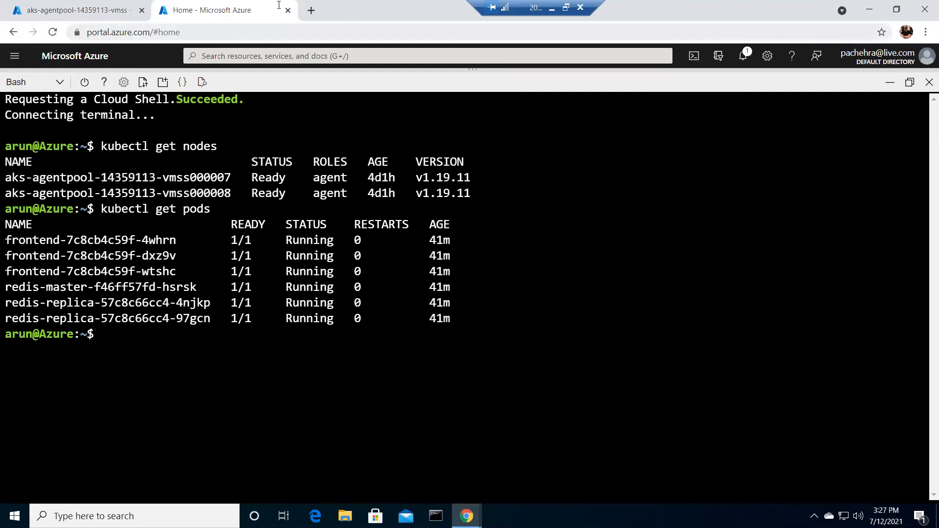
{"action": "mouse_move", "coordinate": [71, 9]}
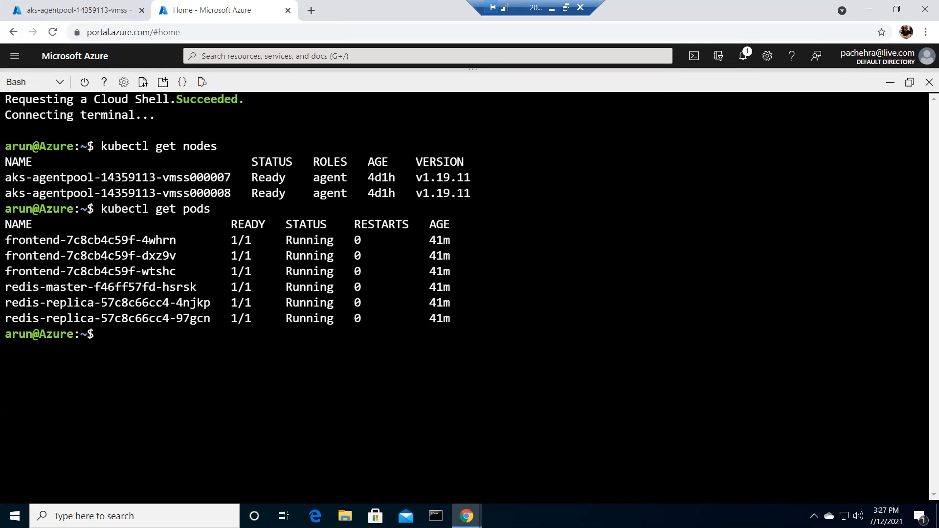
Query the status of pod frontend-7c8cb4c59f-4whrn alone, pasting its name into kubectl get pod.
{"action": "double_click", "coordinate": [90, 240]}
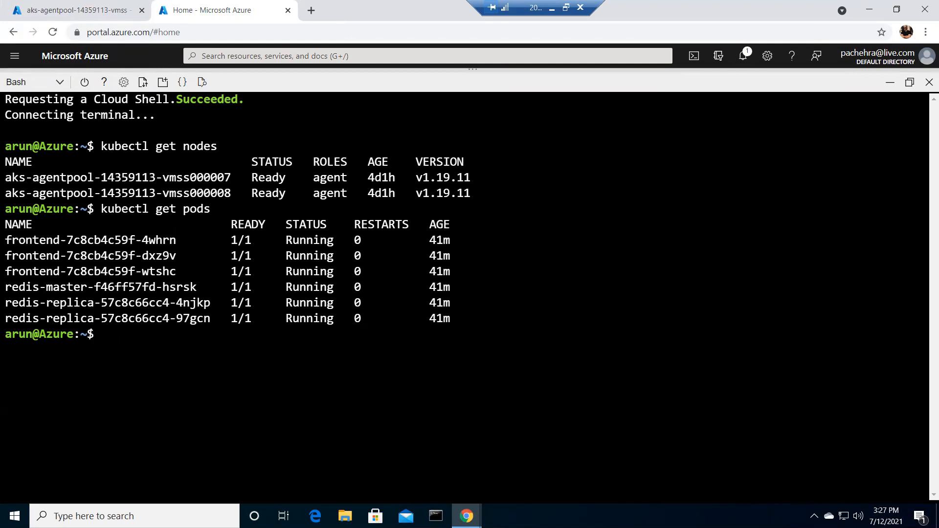
{"action": "type", "text": "kubectl"}
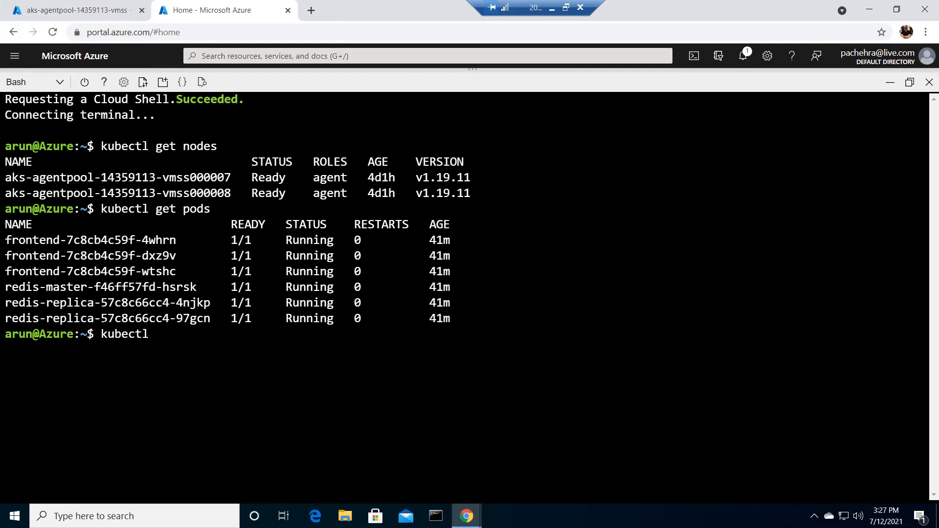
{"action": "type", "text": "get pod"}
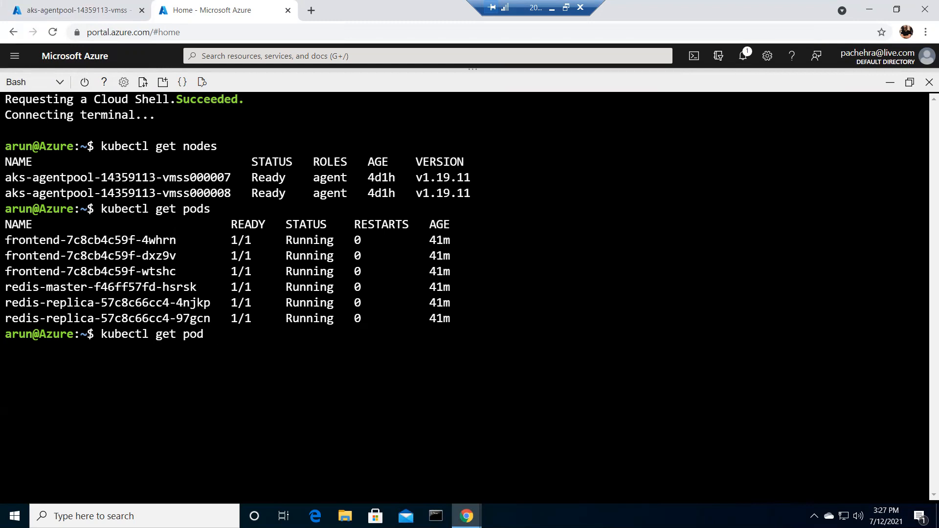
{"action": "double_click", "coordinate": [89, 240]}
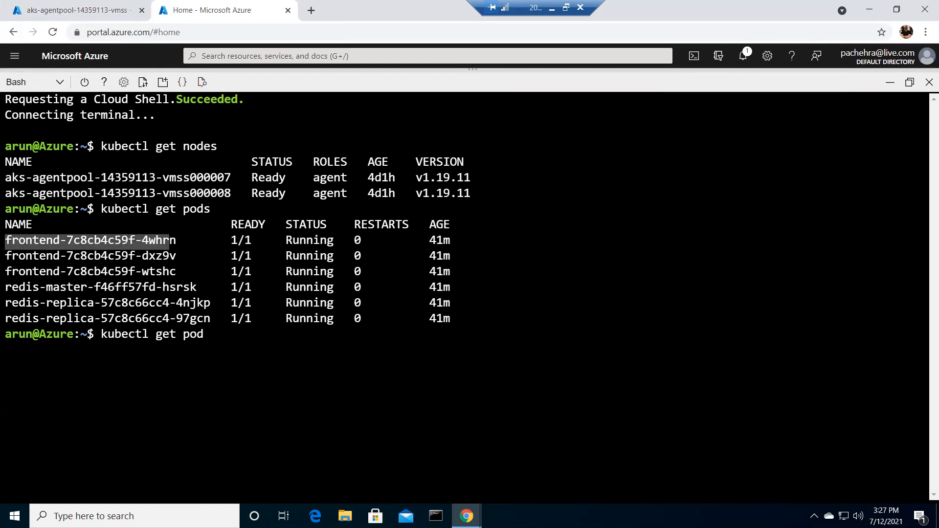
{"action": "right_click", "coordinate": [90, 240]}
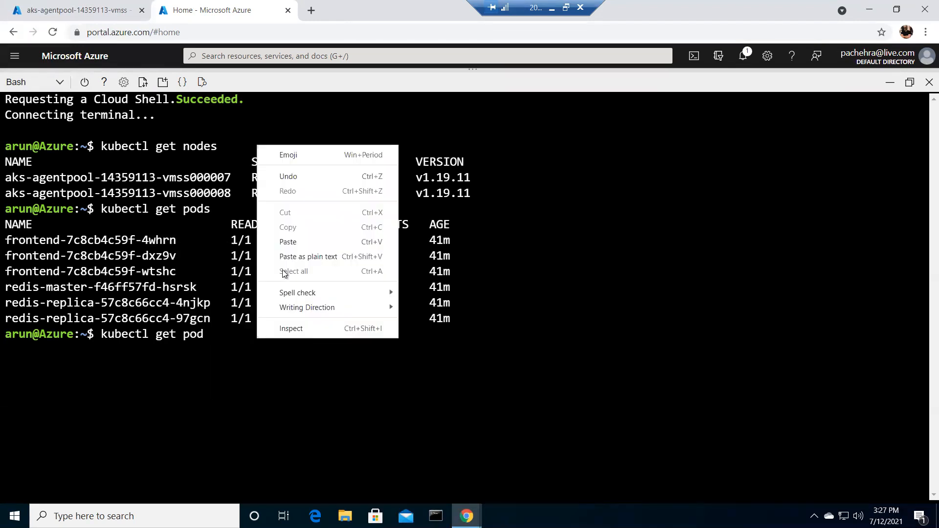
{"action": "left_click", "coordinate": [288, 242]}
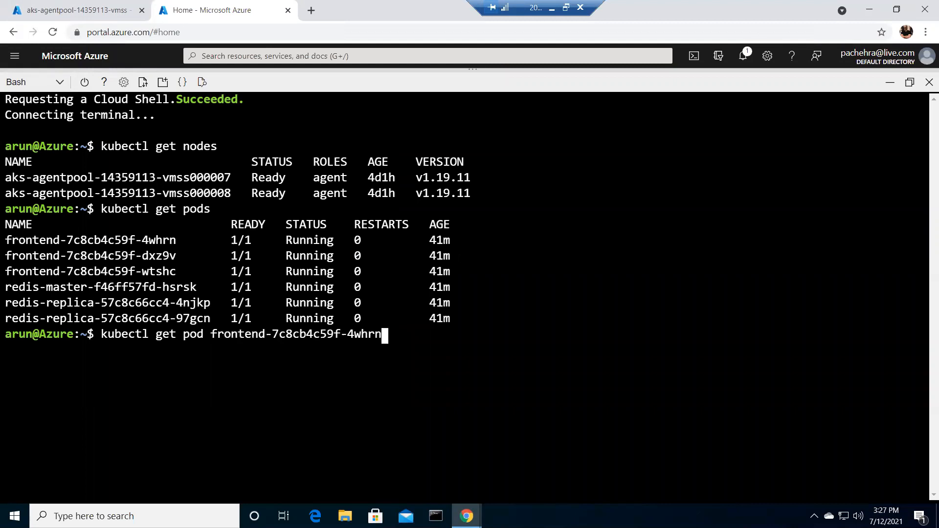
{"action": "key", "text": "Return"}
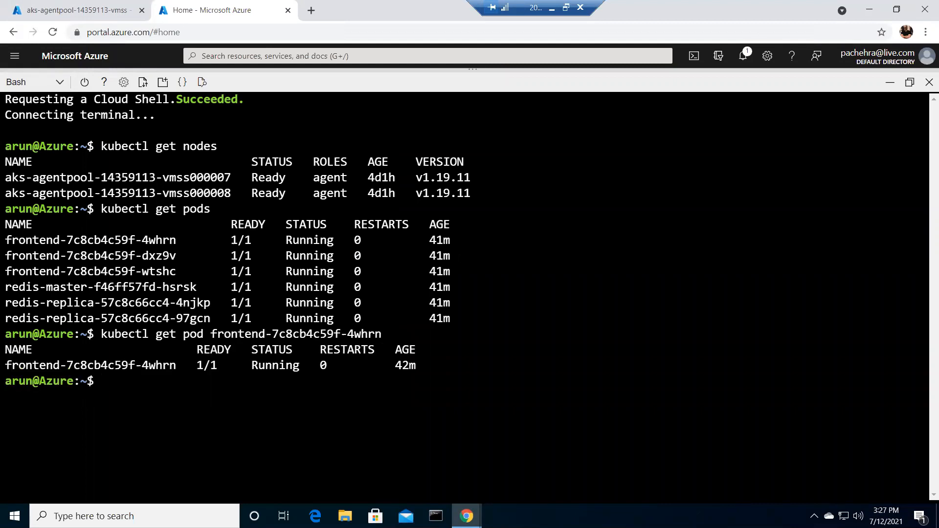
{"action": "mouse_move", "coordinate": [34, 246]}
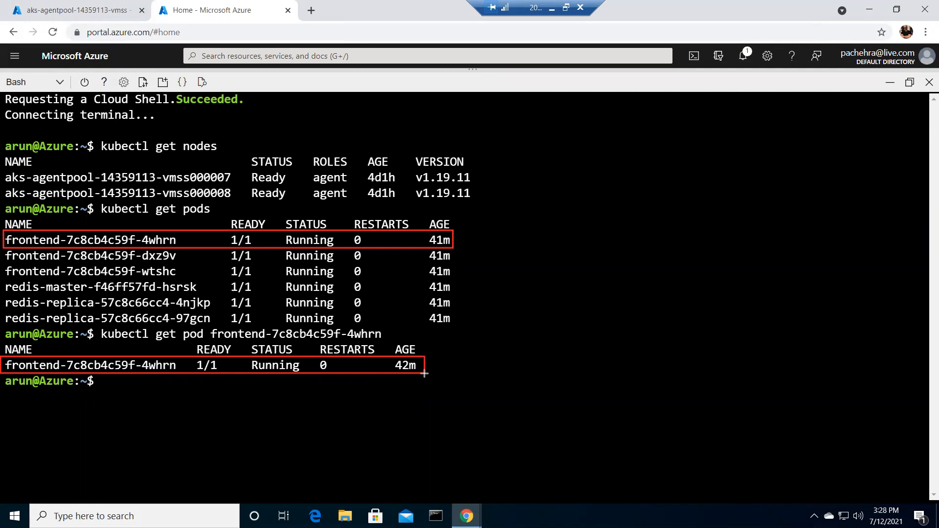
{"action": "mouse_move", "coordinate": [260, 383]}
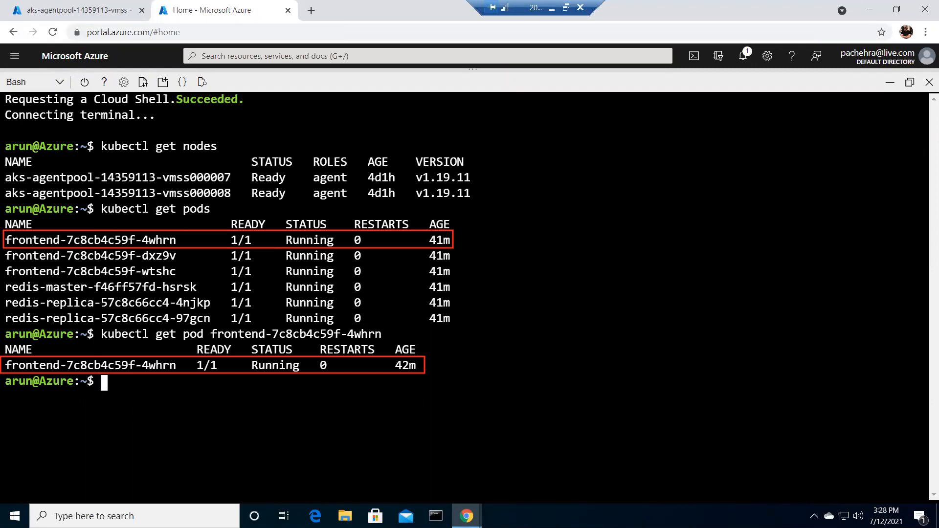
{"action": "mouse_move", "coordinate": [389, 439]}
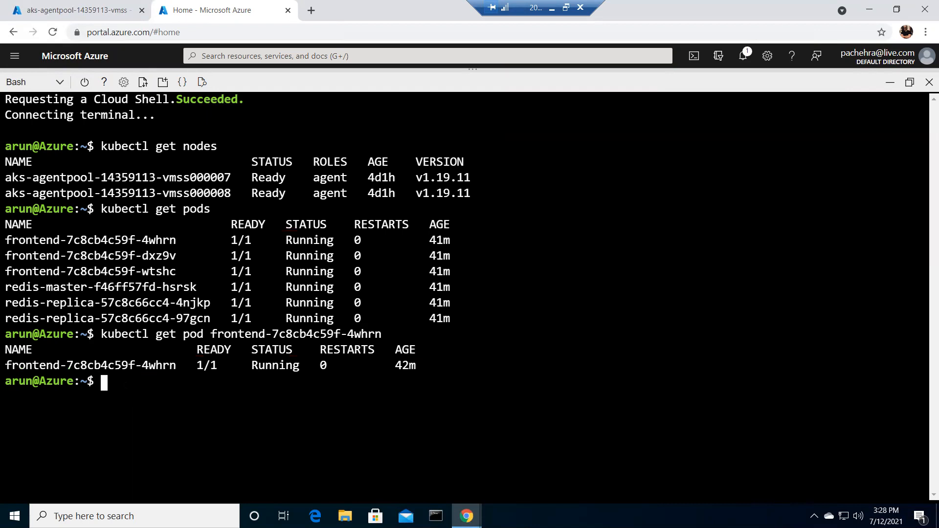
List all pods in wide format with kubectl get pods -o wide, showing IPs and nodes.
{"action": "type", "text": "ku"}
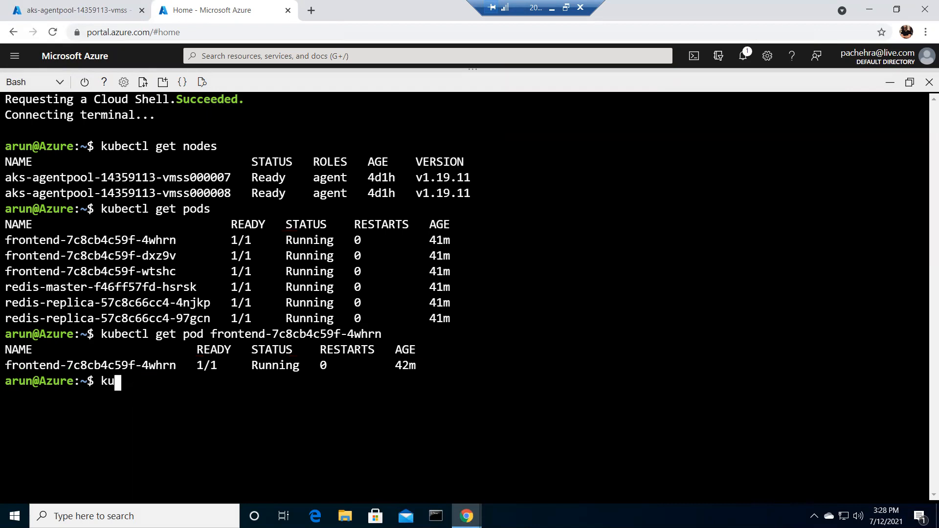
{"action": "type", "text": "bec"}
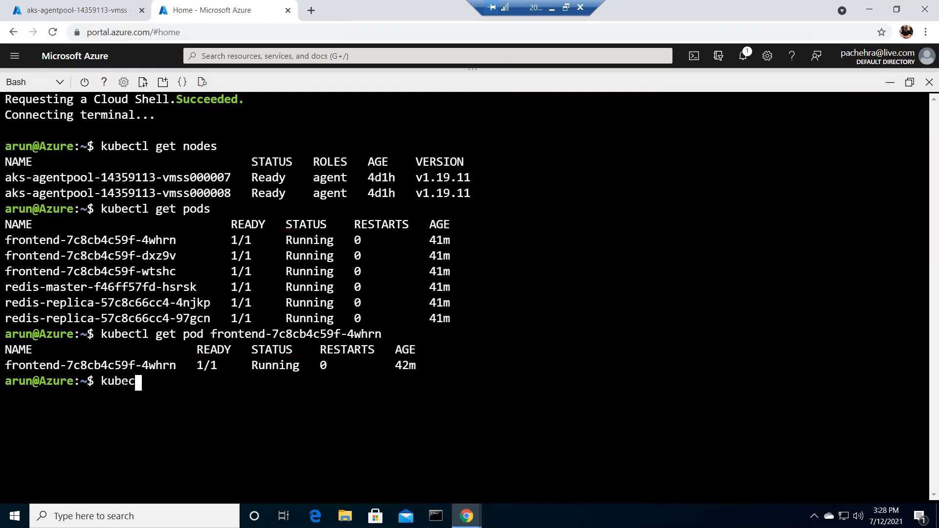
{"action": "type", "text": "tl get po"}
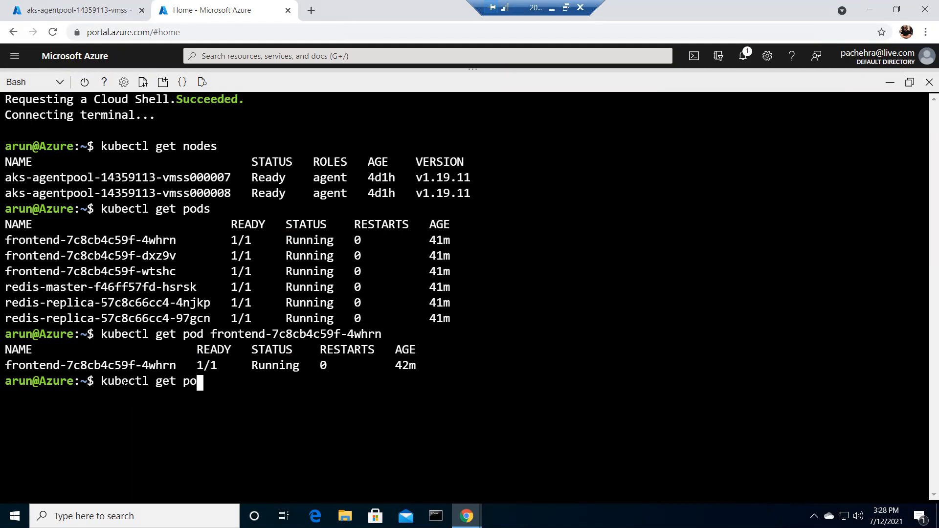
{"action": "type", "text": "ds"}
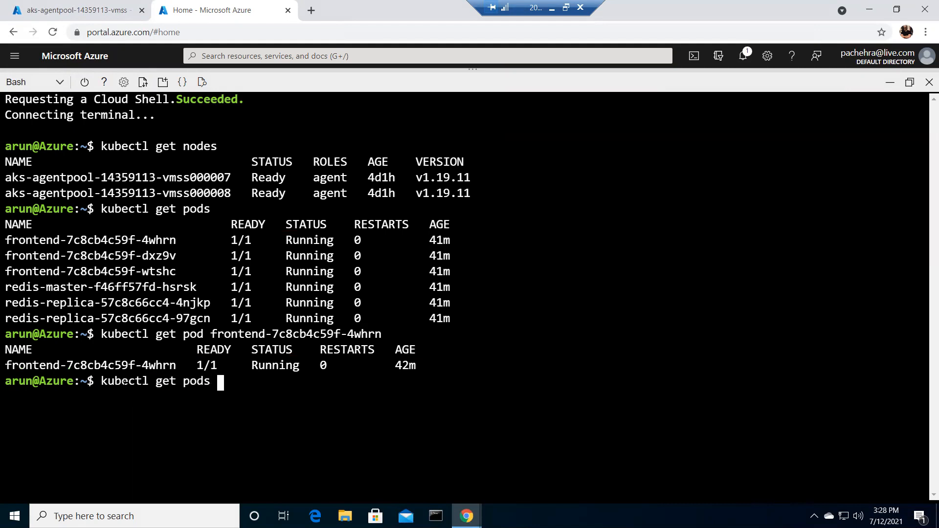
{"action": "type", "text": "-o wide"}
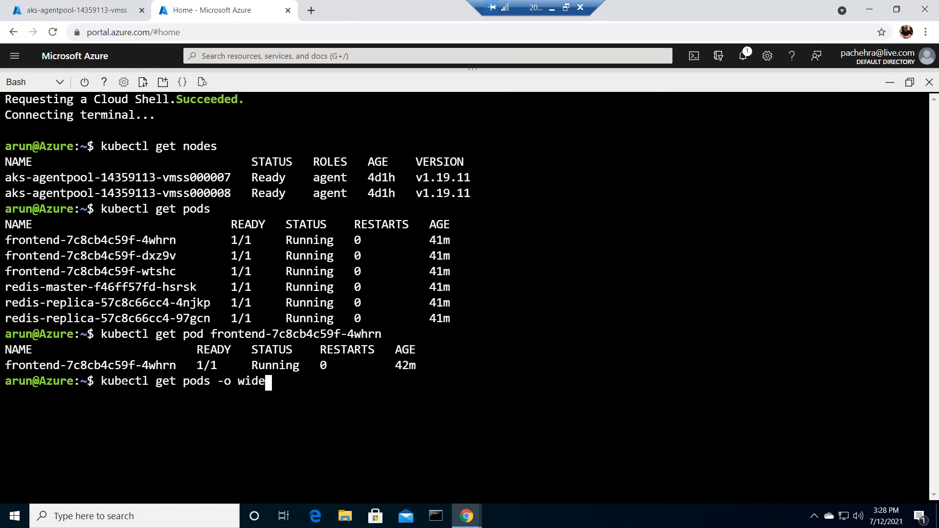
{"action": "key", "text": "Return"}
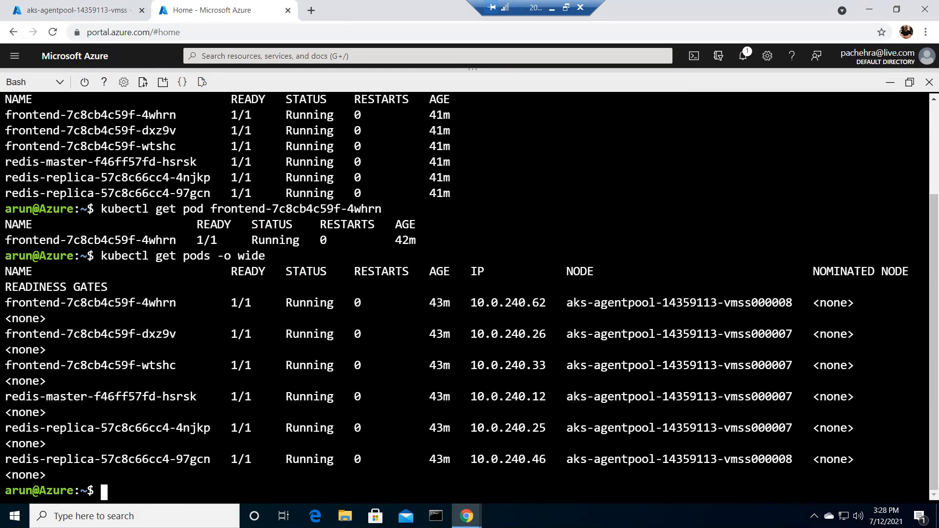
{"action": "type", "text": "kubectl get pods -o wide"}
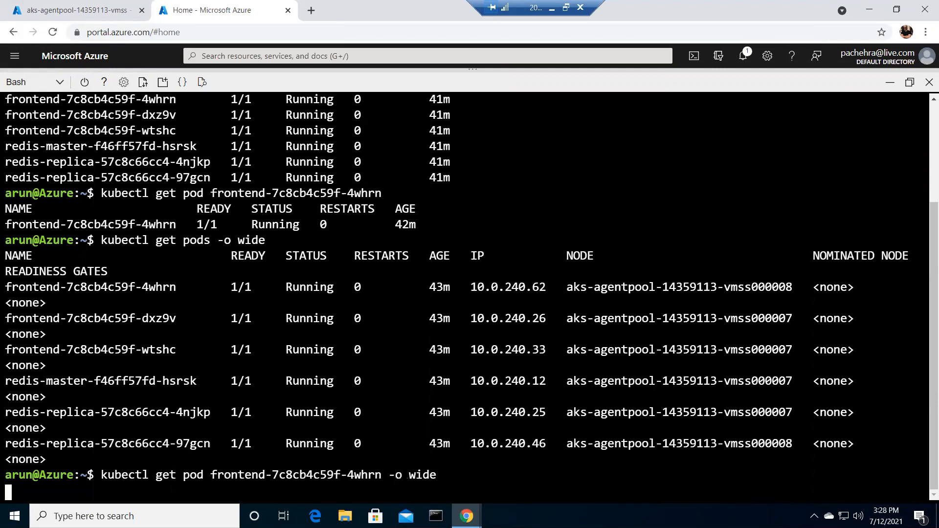
Run the wide query for frontend-7c8cb4c59f-4whrn, showing IP 10.0.240.62 on node vmss000008.
{"action": "key", "text": "Return"}
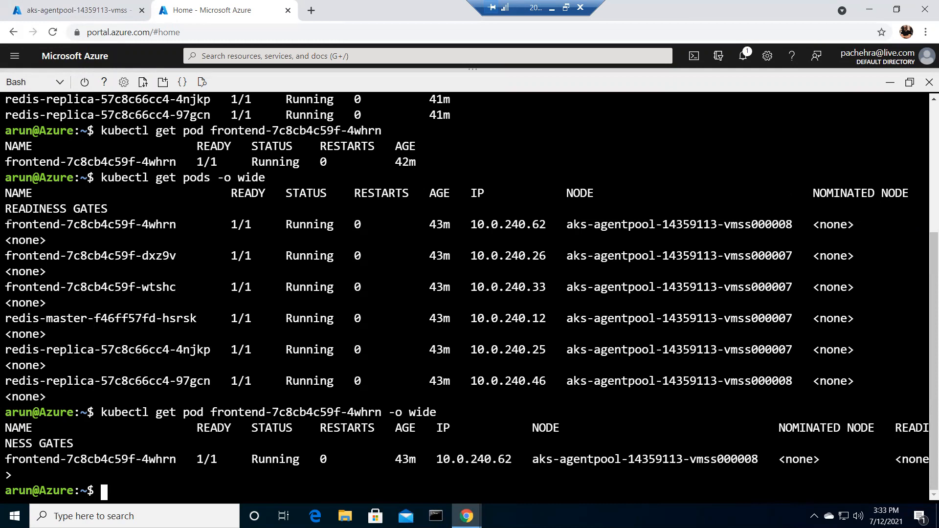
{"action": "mouse_move", "coordinate": [5, 216]}
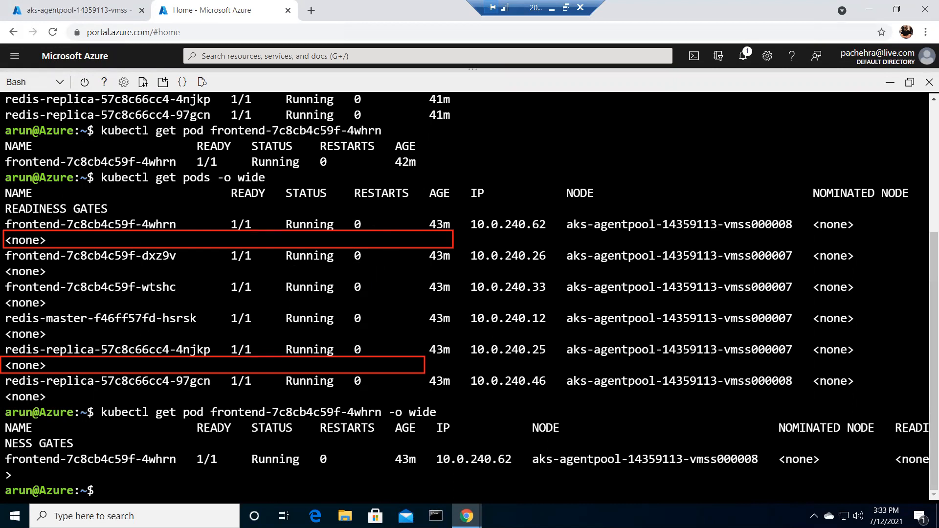
{"action": "type", "text": "kubect"}
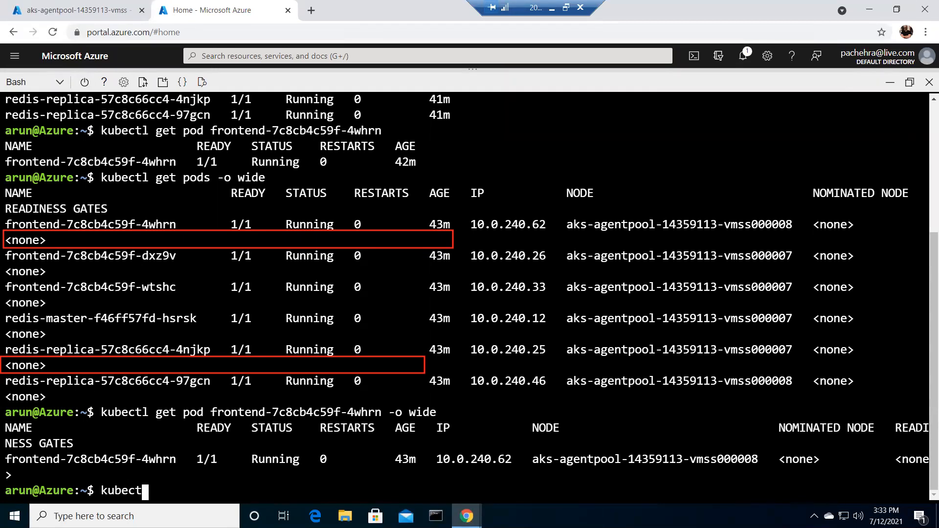
Describe pod frontend-7c8cb4c59f-4whrn with kubectl describe pod and view the top of the output.
{"action": "type", "text": "d"}
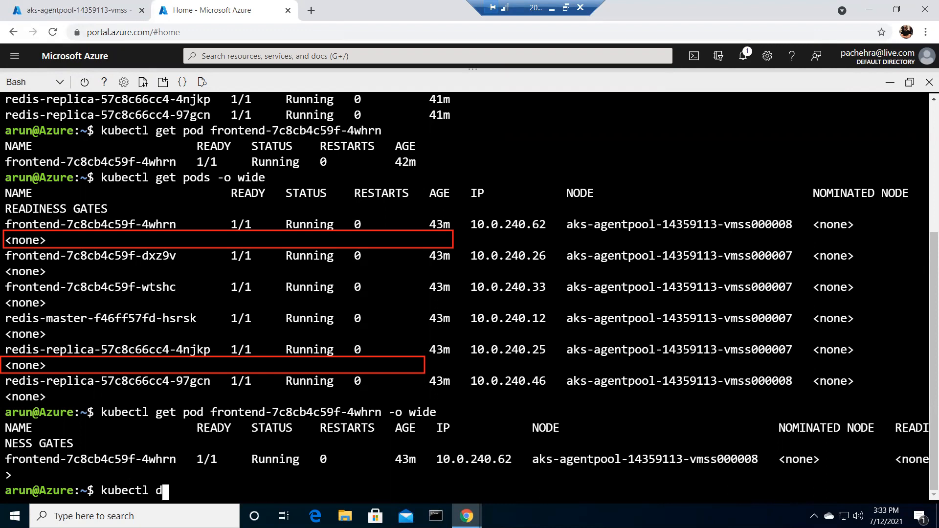
{"action": "type", "text": "escribe pod"}
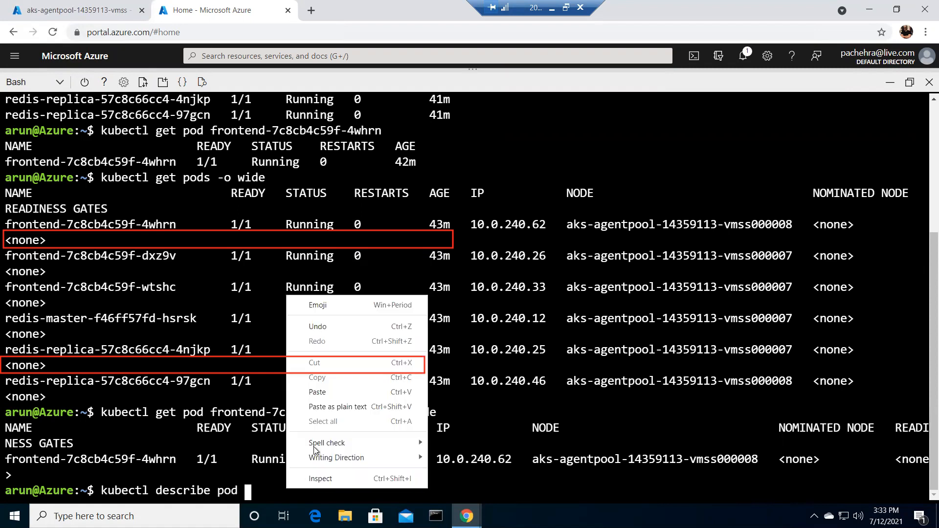
{"action": "mouse_move", "coordinate": [318, 389]}
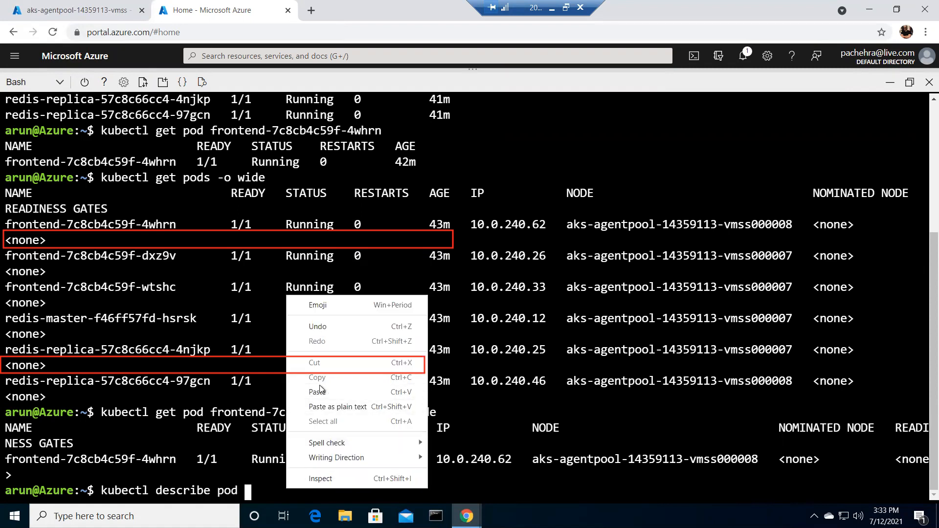
{"action": "left_click", "coordinate": [317, 391]}
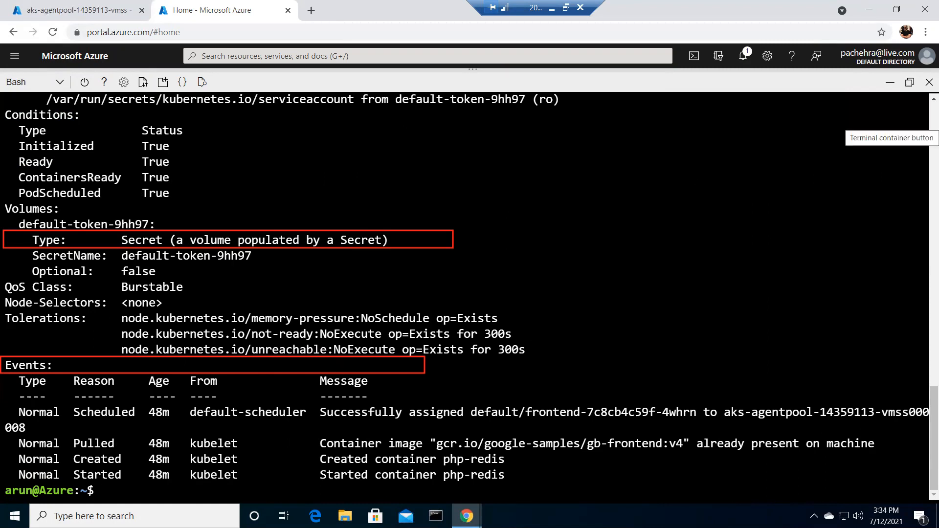
{"action": "mouse_move", "coordinate": [438, 244]}
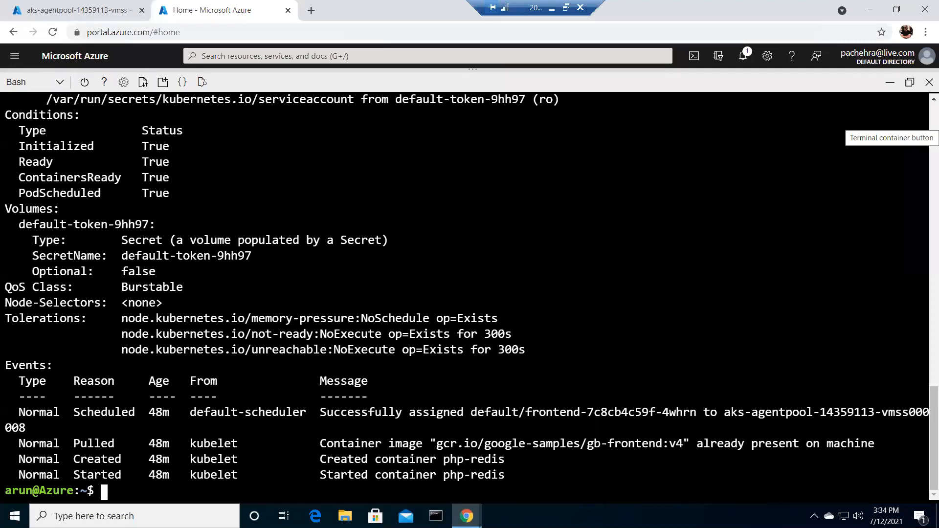
{"action": "mouse_move", "coordinate": [375, 199]}
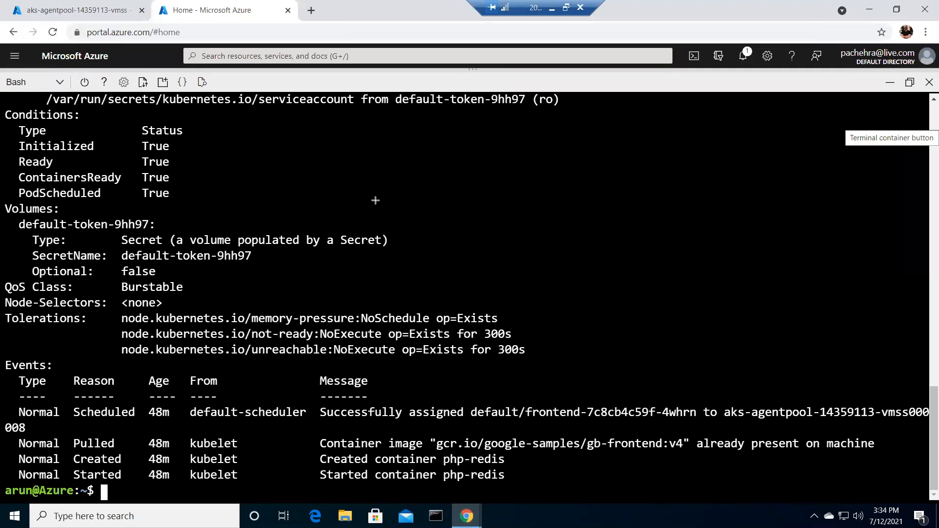
{"action": "mouse_move", "coordinate": [401, 276]}
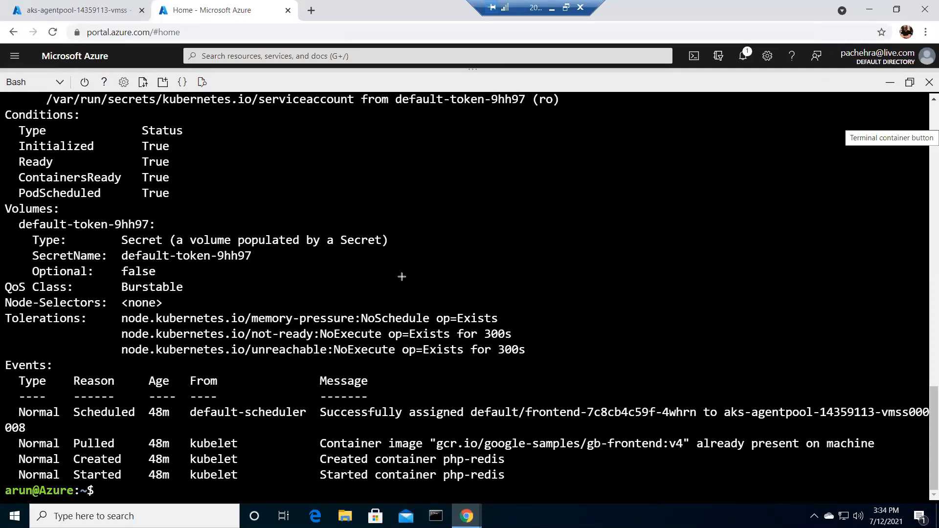
{"action": "mouse_move", "coordinate": [402, 276]}
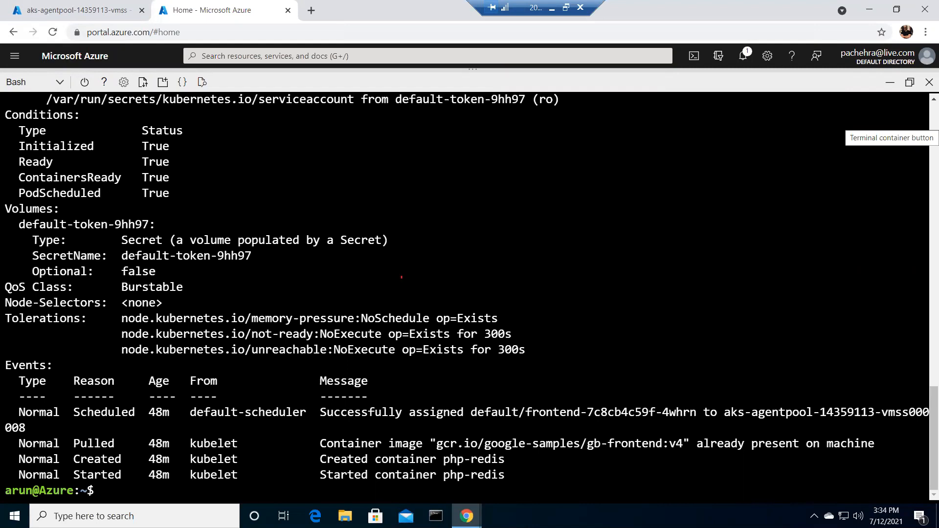
{"action": "scroll", "scroll_direction": "up", "scroll_amount": 3}
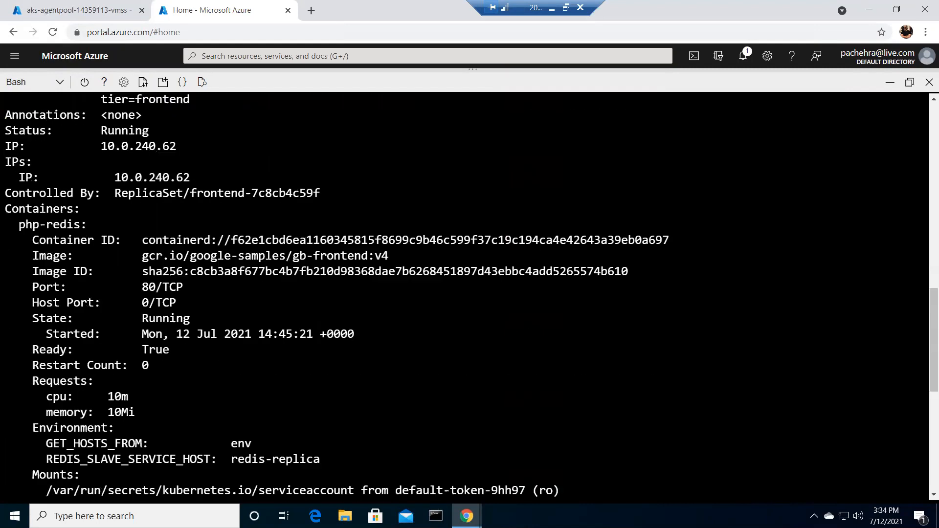
{"action": "scroll", "scroll_direction": "up", "scroll_amount": 3}
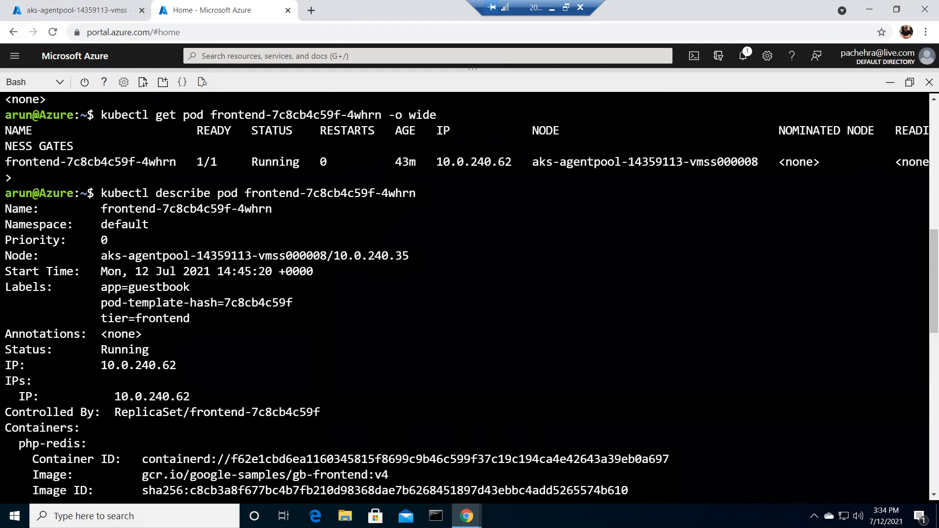
{"action": "scroll", "scroll_direction": "down", "scroll_amount": 3}
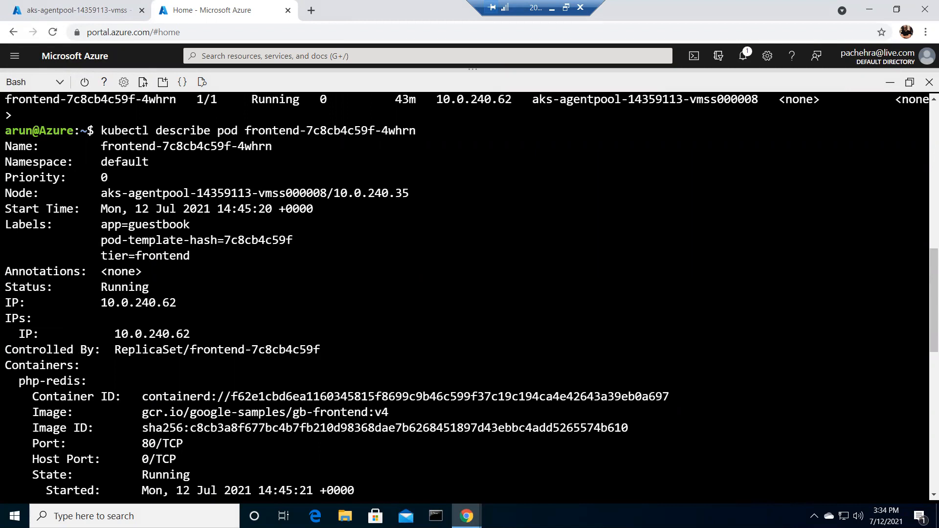
{"action": "mouse_move", "coordinate": [401, 276]}
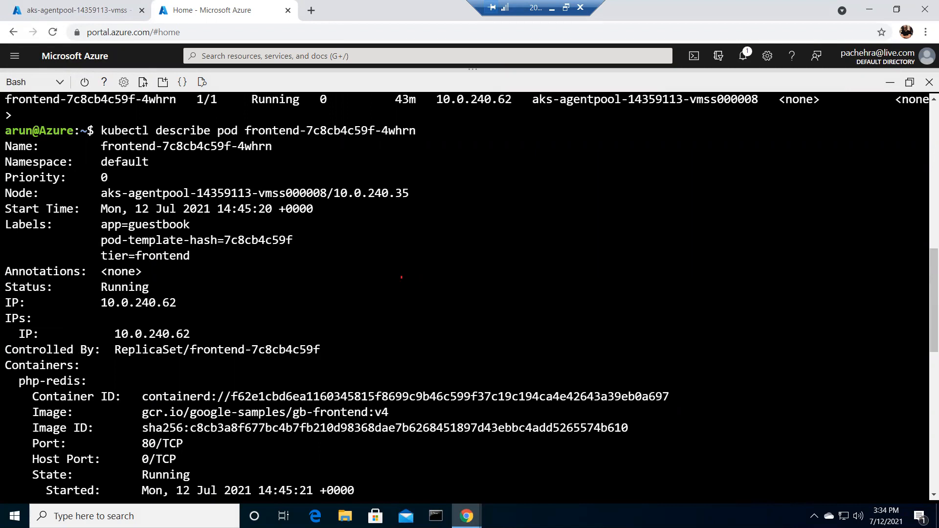
{"action": "mouse_move", "coordinate": [375, 252]}
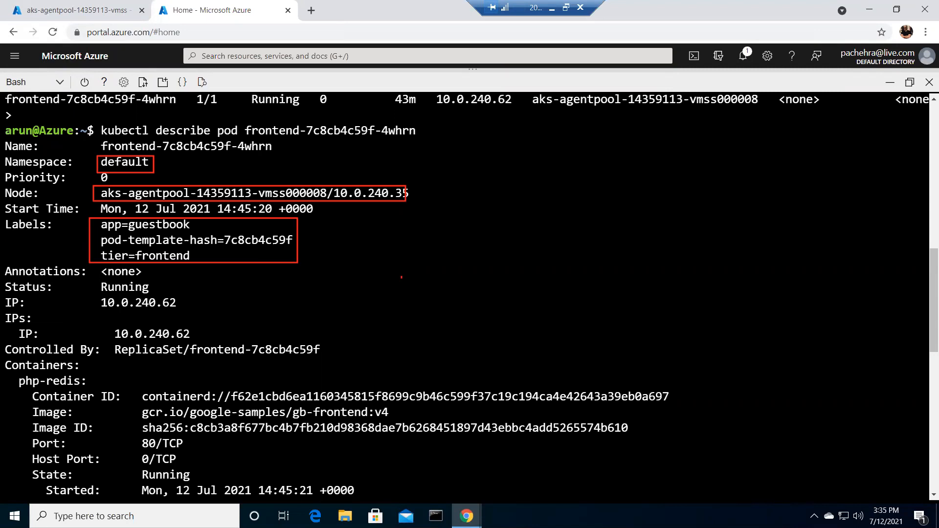
{"action": "mouse_move", "coordinate": [82, 237]}
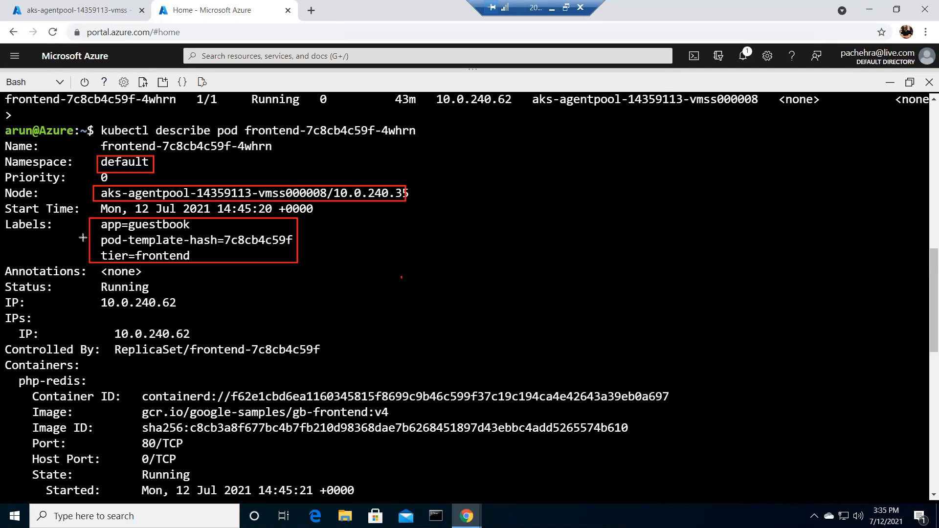
{"action": "mouse_move", "coordinate": [93, 295]}
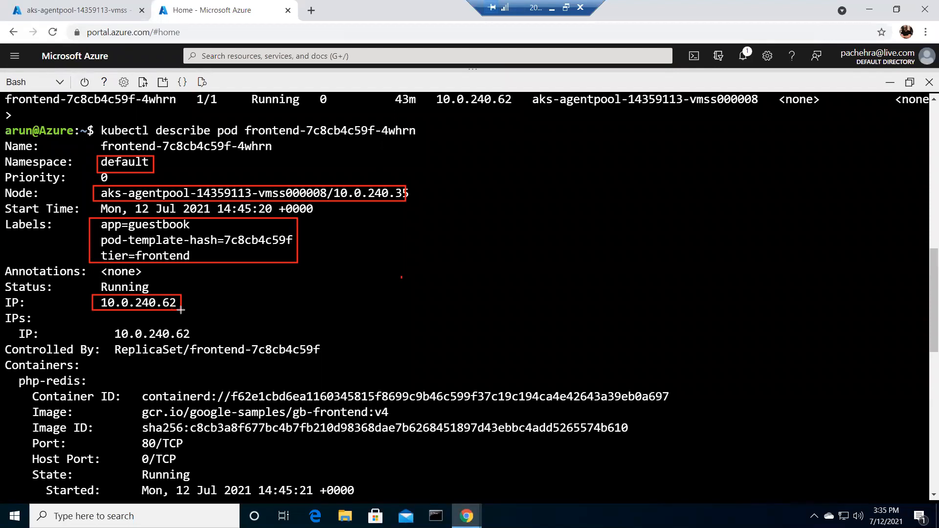
{"action": "mouse_move", "coordinate": [102, 338]}
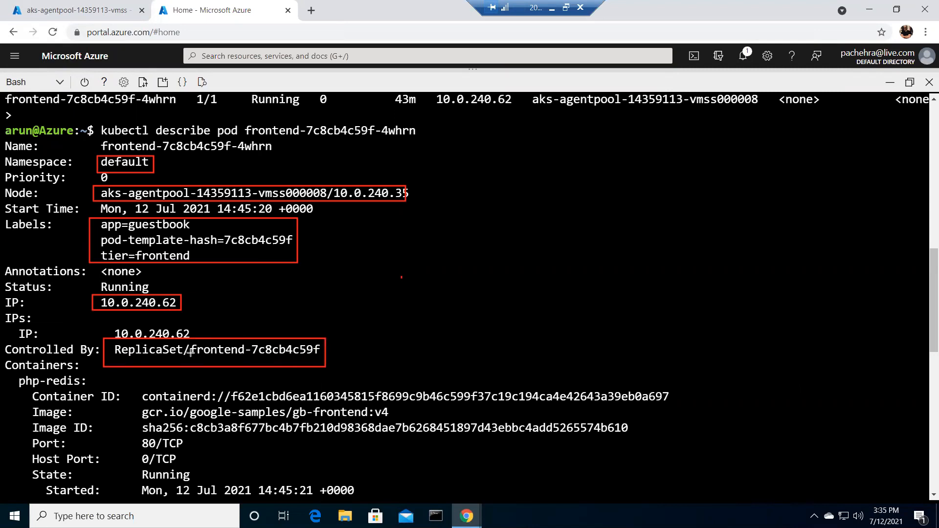
{"action": "mouse_move", "coordinate": [367, 263]}
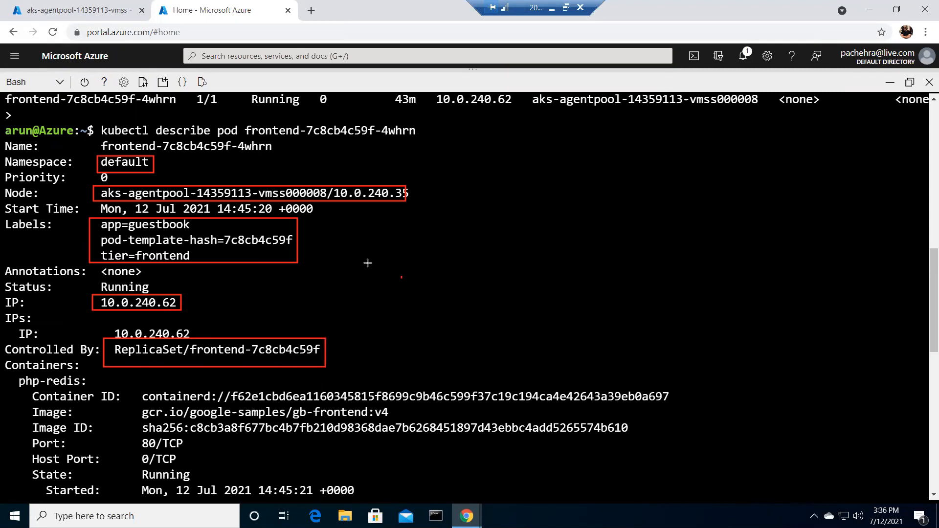
{"action": "mouse_move", "coordinate": [239, 324]}
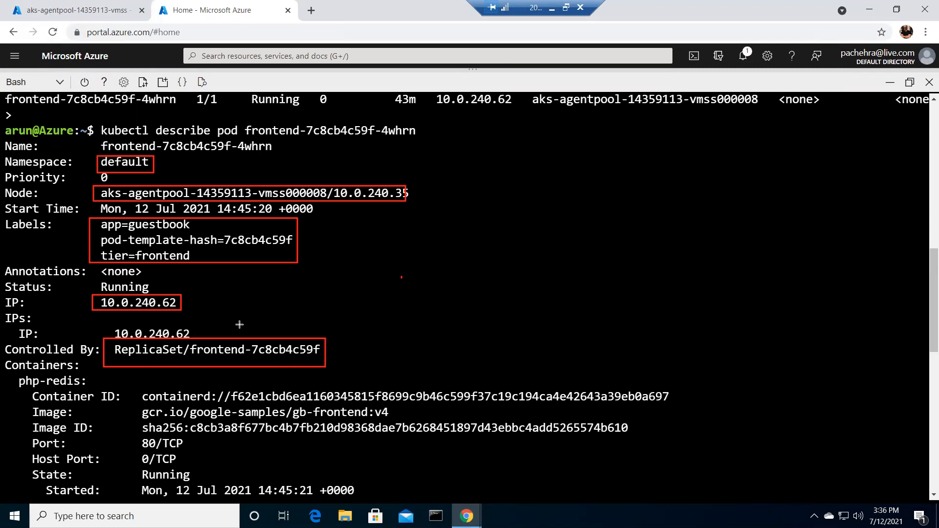
{"action": "mouse_move", "coordinate": [428, 300]}
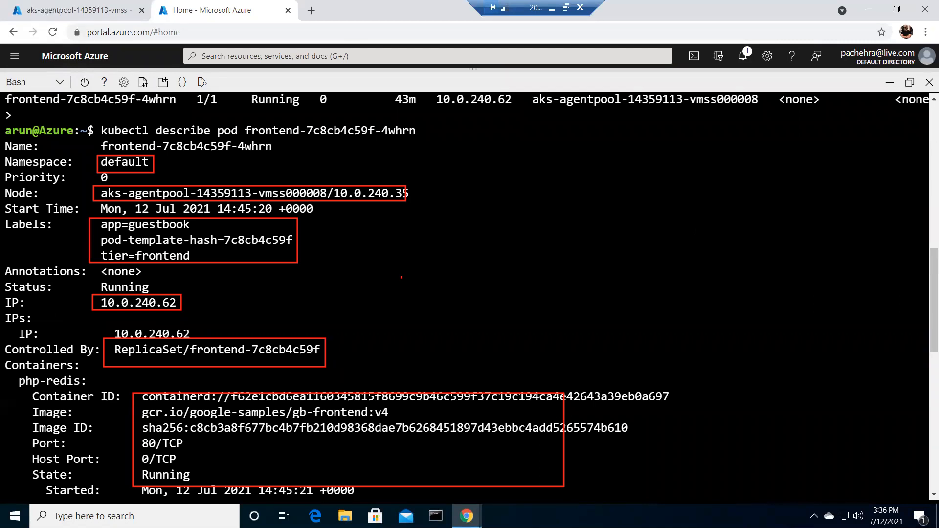
Scroll down the describe output to the QoS class, tolerations and Events section.
{"action": "scroll", "scroll_direction": "down", "scroll_amount": 3}
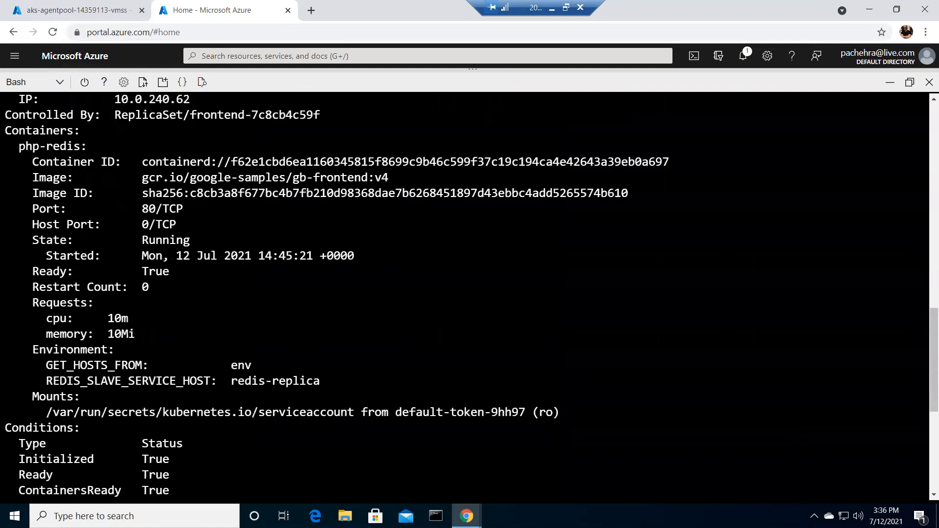
{"action": "scroll", "scroll_direction": "down", "scroll_amount": 3}
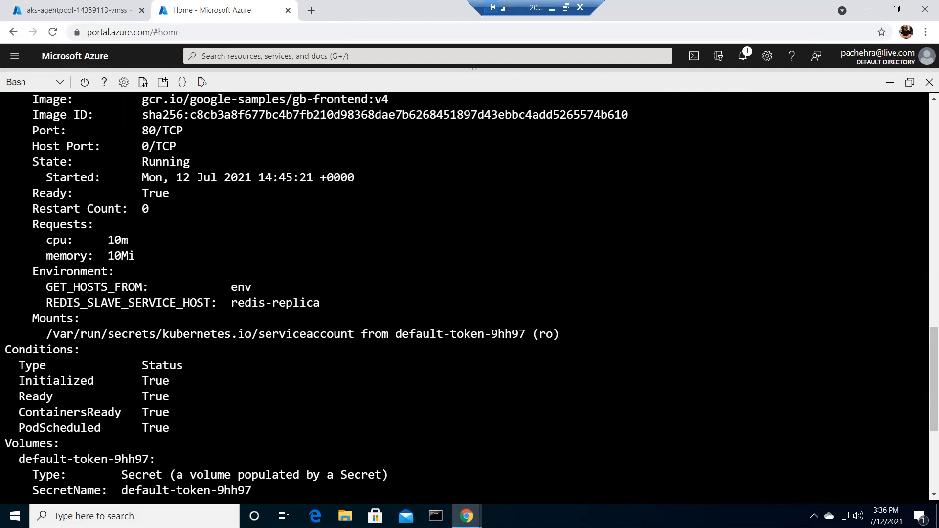
{"action": "scroll", "scroll_direction": "down", "scroll_amount": 3}
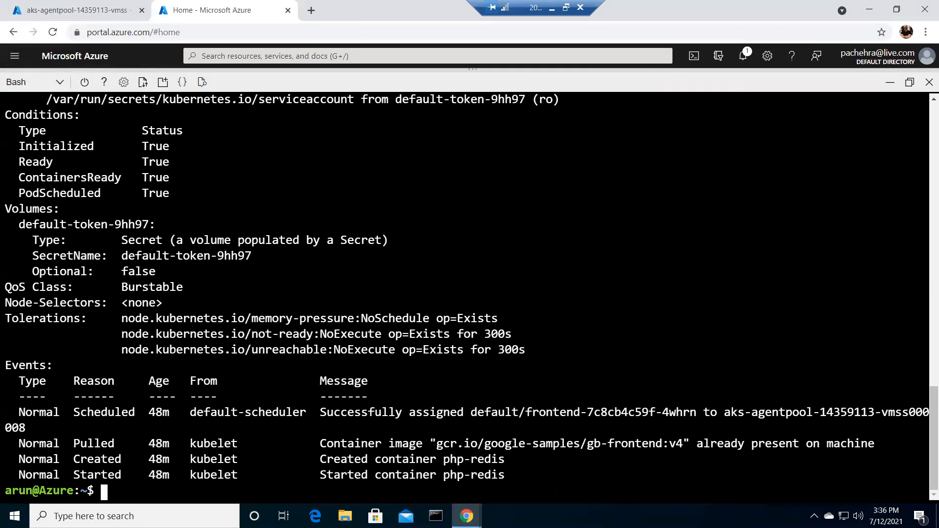
List recent cluster events with kubectl get events.
{"action": "type", "text": "k"}
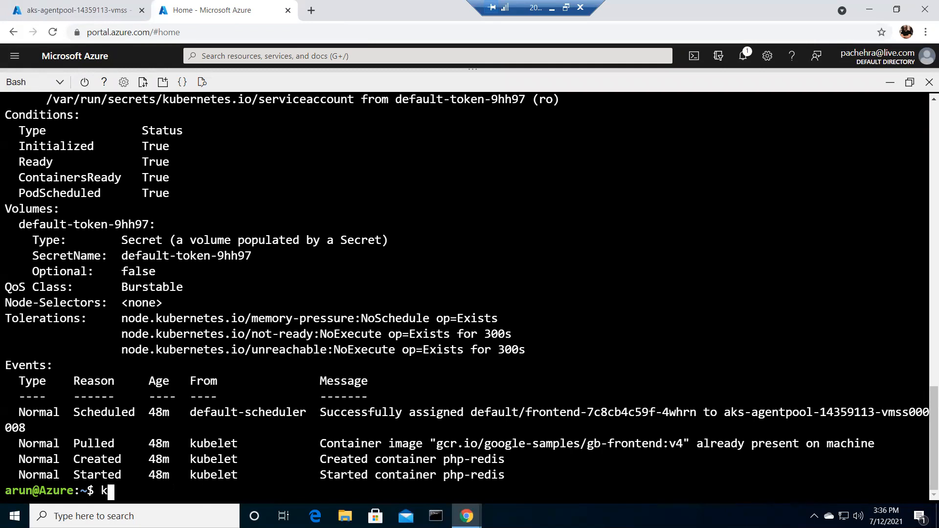
{"action": "type", "text": "ubectl get"}
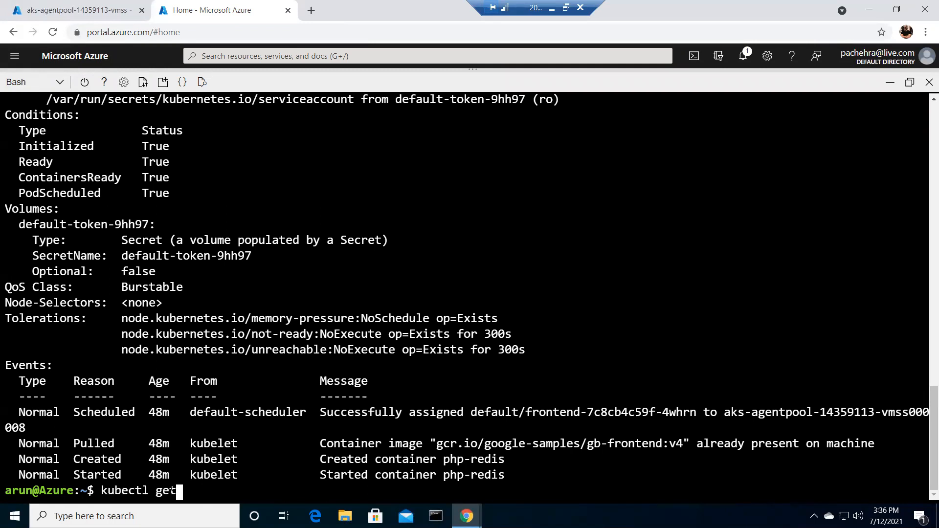
{"action": "type", "text": "event"}
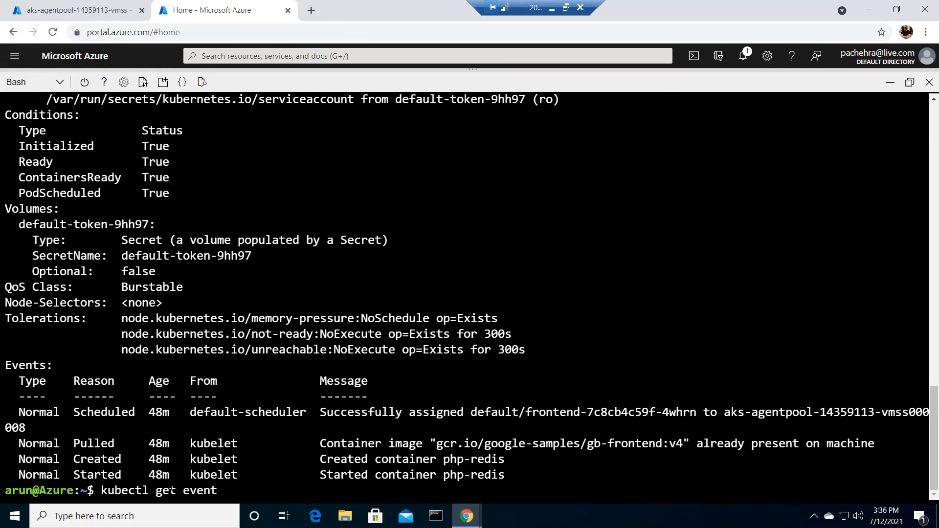
{"action": "type", "text": "s"}
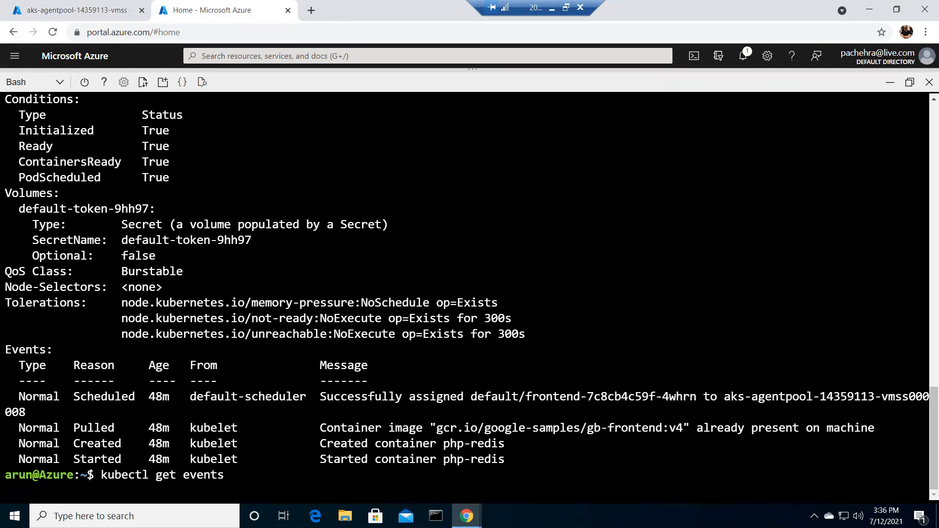
{"action": "key", "text": "Return"}
{"action": "type", "text": "kubectl get events"}
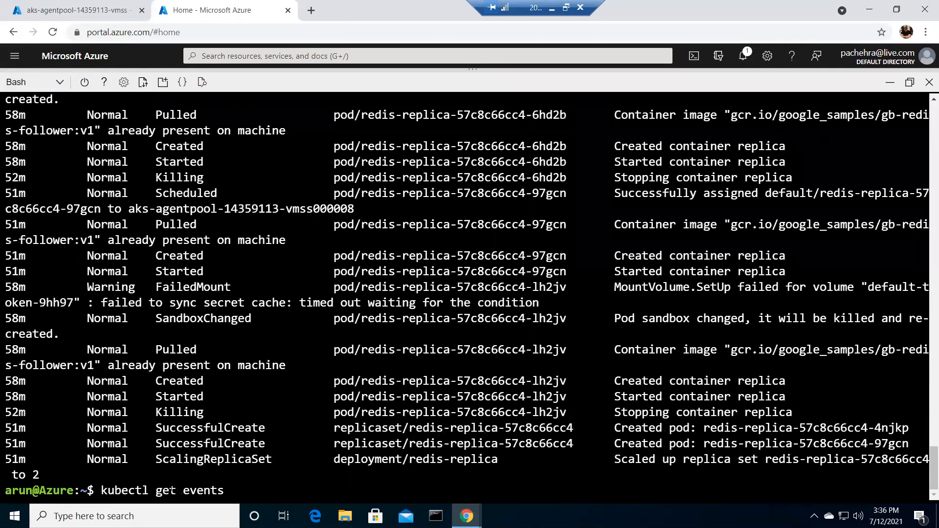
{"action": "mouse_move", "coordinate": [225, 489]}
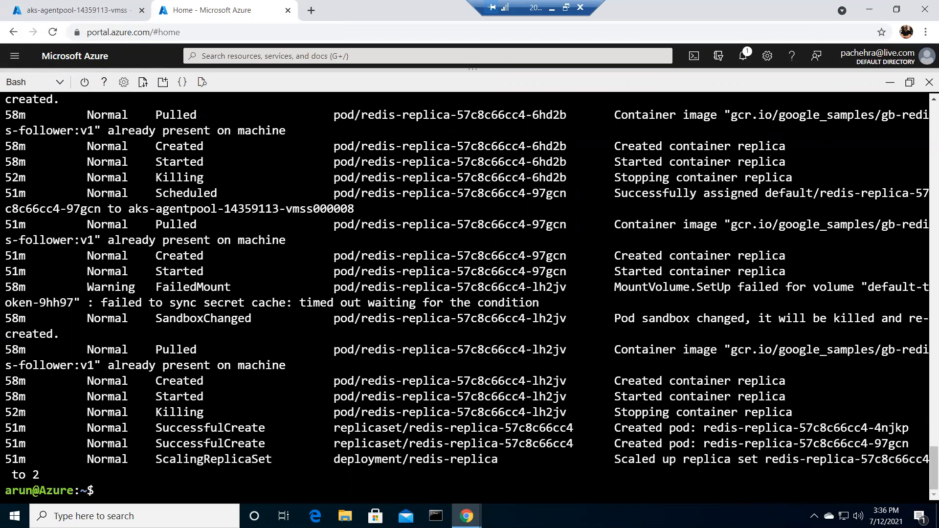
List all cluster resources with kubectl get all: pods, services, deployments and replica sets.
{"action": "type", "text": "kubectl"}
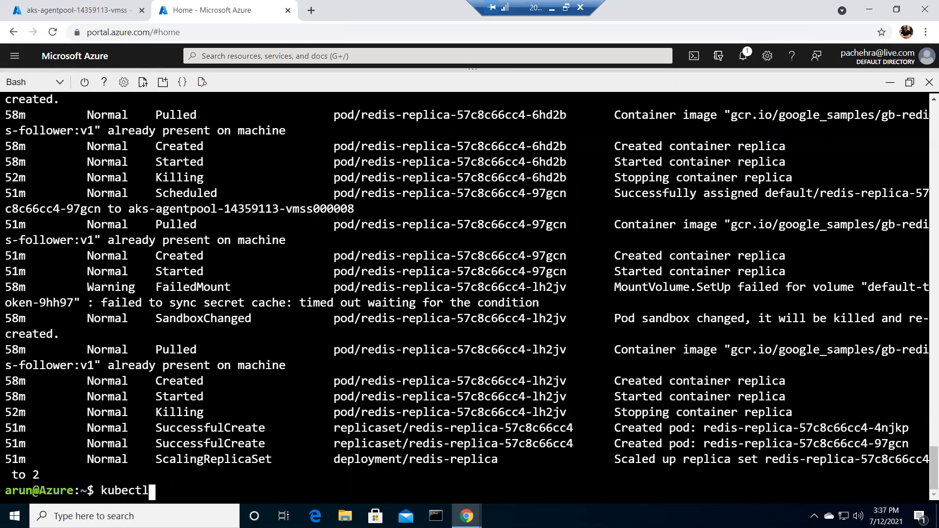
{"action": "type", "text": "get all"}
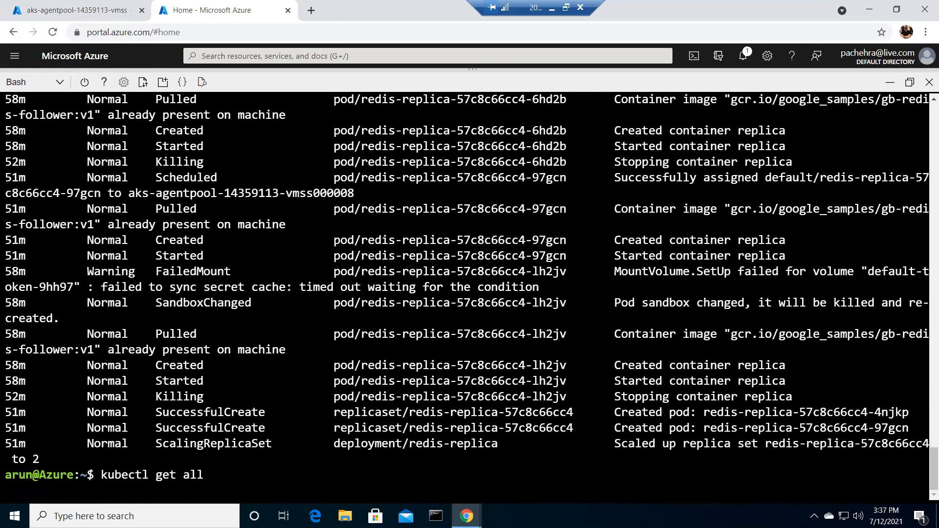
{"action": "key", "text": "Return"}
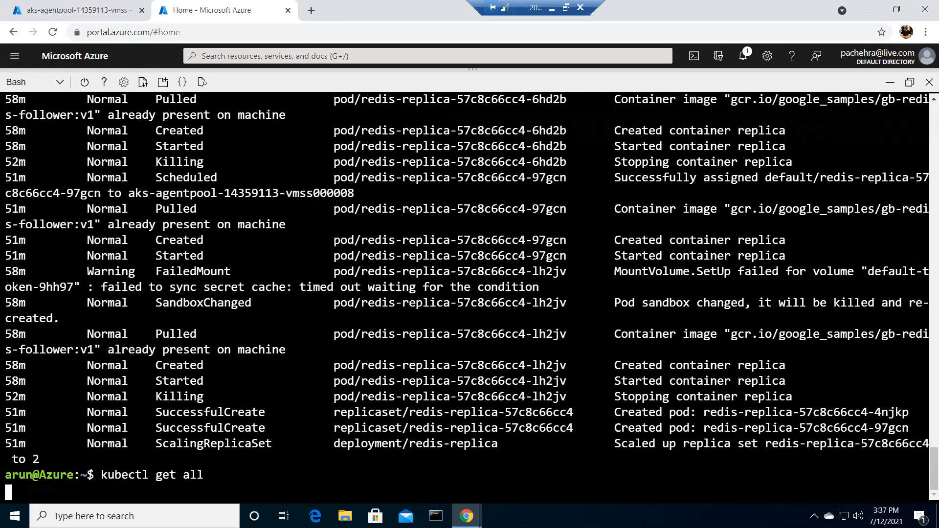
{"action": "key", "text": "Return"}
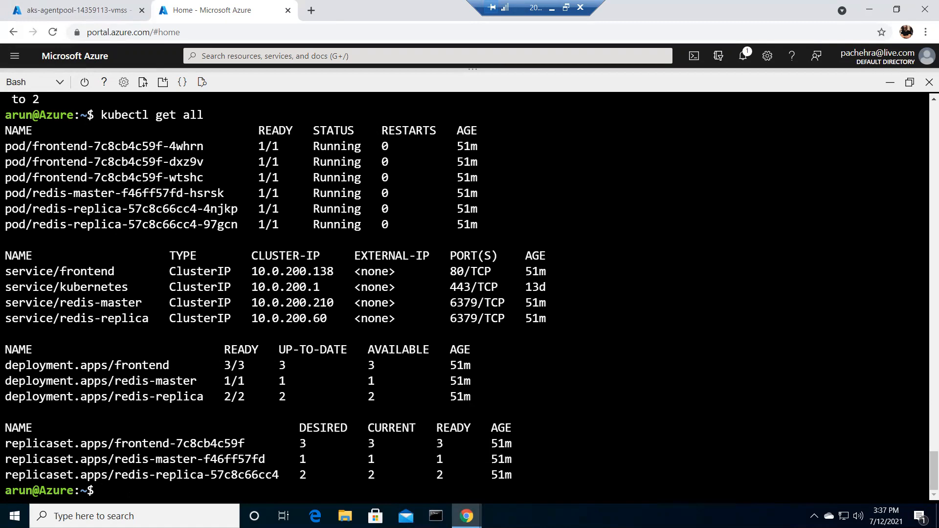
Clear the terminal output.
{"action": "type", "text": "cle"}
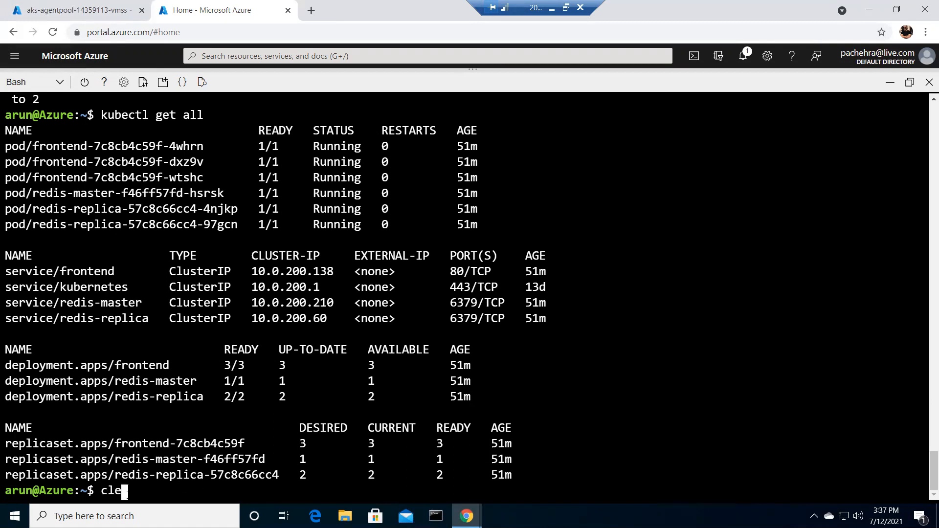
{"action": "key", "text": "Return"}
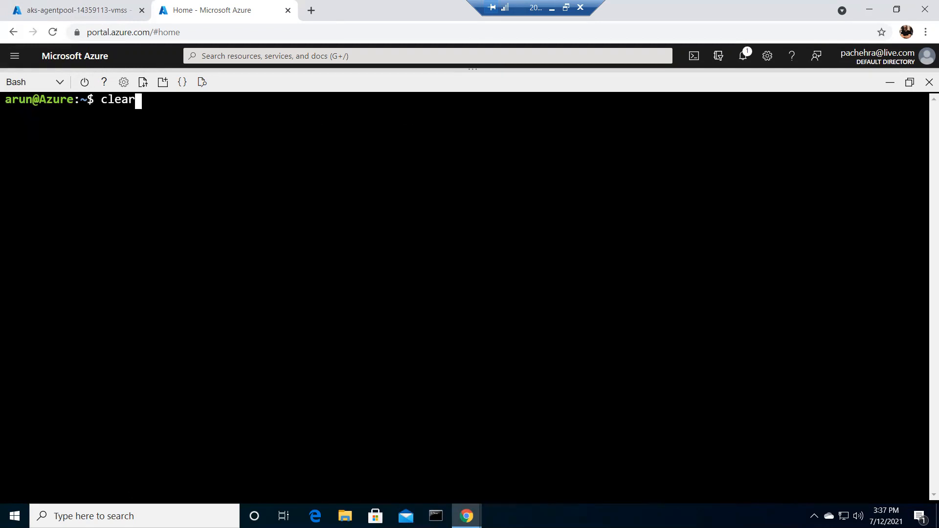
Filter cluster events to pod frontend-7c8cb4c59f-4whrn with kubectl get events | grep.
{"action": "type", "text": "kubectl get events"}
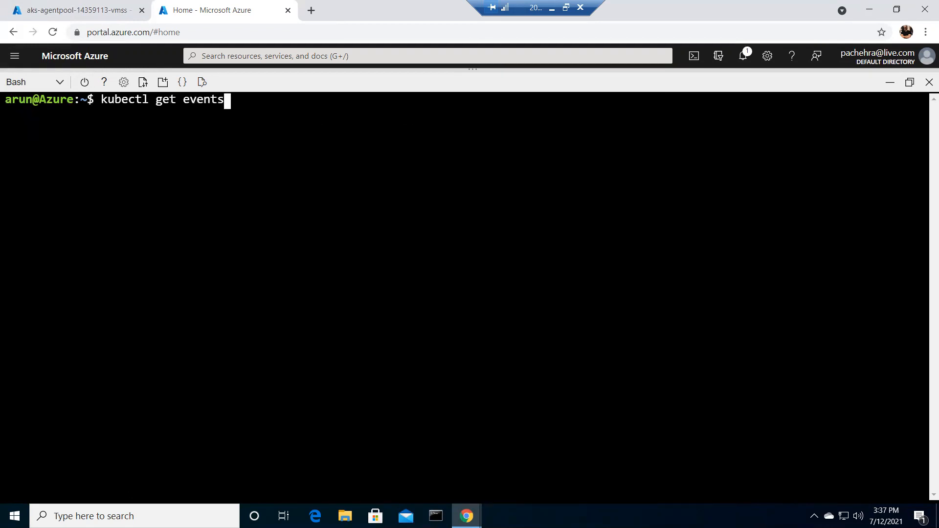
{"action": "type", "text": "| g"}
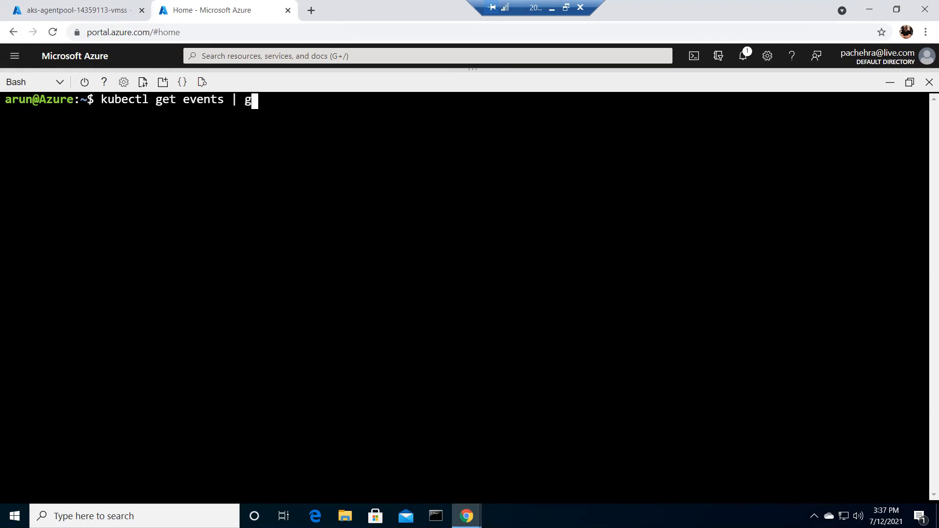
{"action": "type", "text": "rep"}
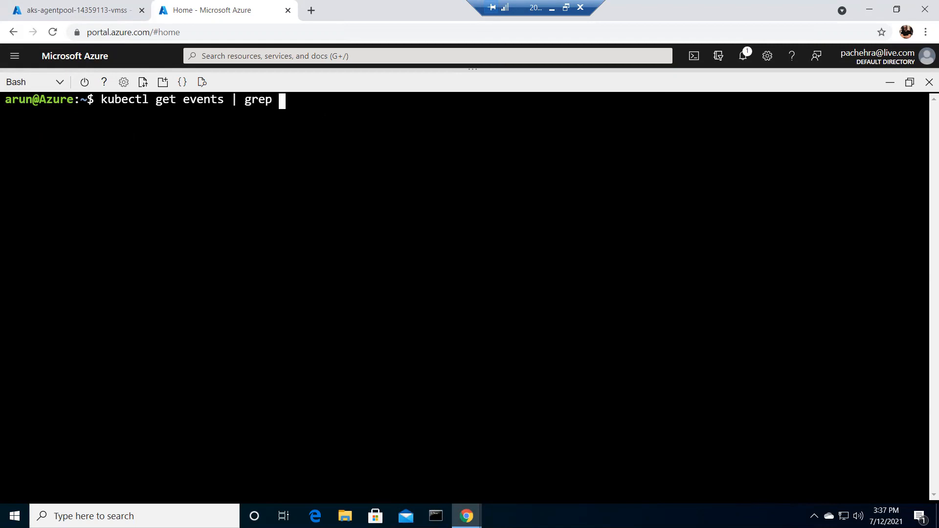
{"action": "type", "text": "frontend-7c8cb4c59f-4whrn"}
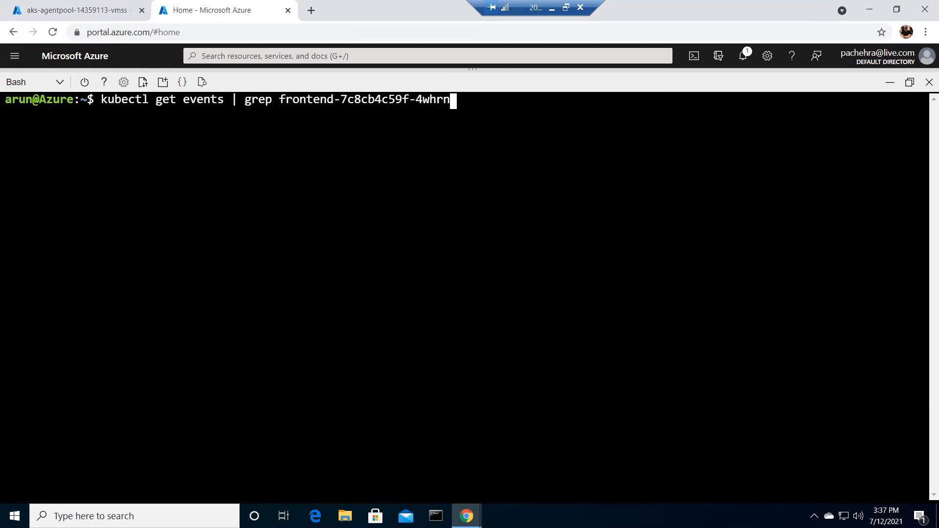
{"action": "key", "text": "Return"}
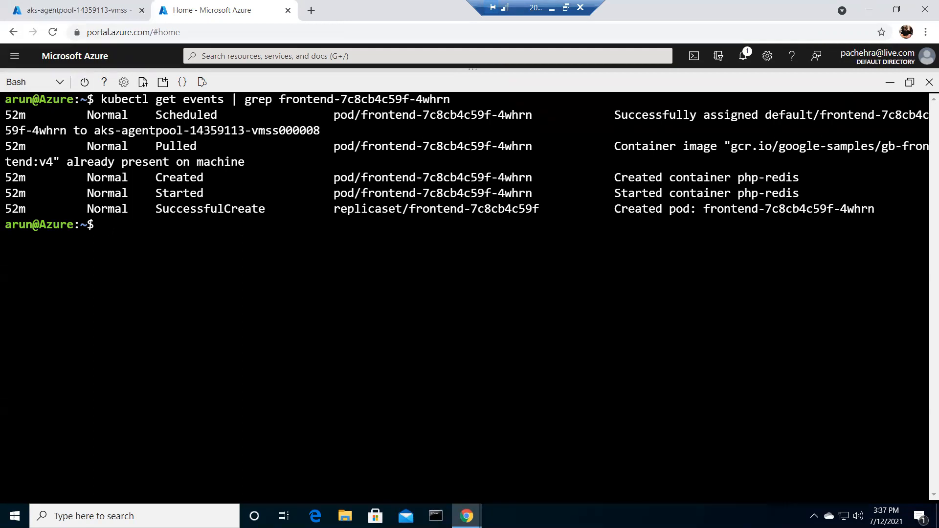
Run kubectl logs without a pod name, producing the pod-required error.
{"action": "type", "text": "kubectl"}
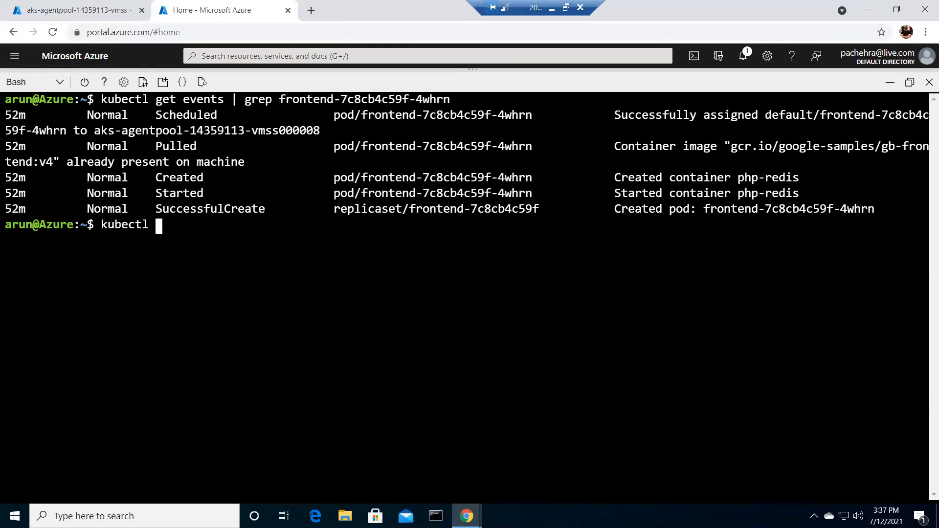
{"action": "type", "text": "logs"}
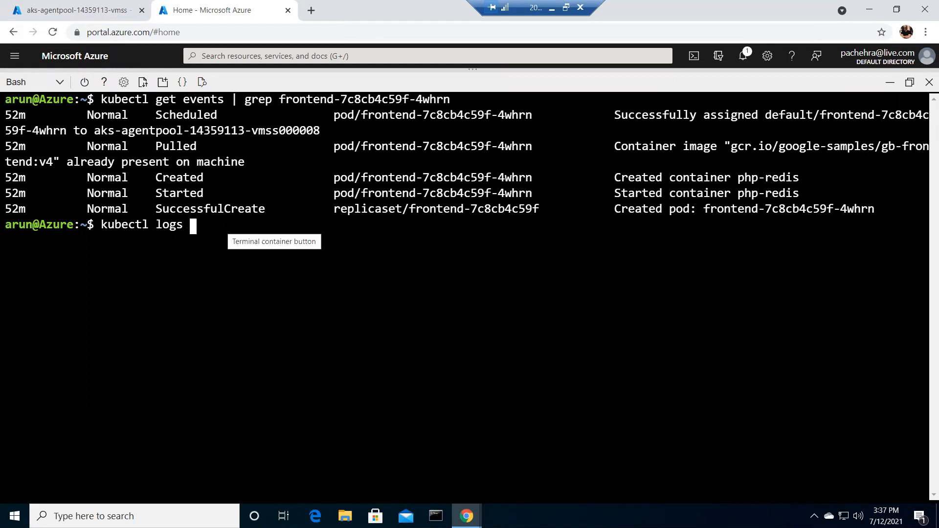
{"action": "key", "text": "Return"}
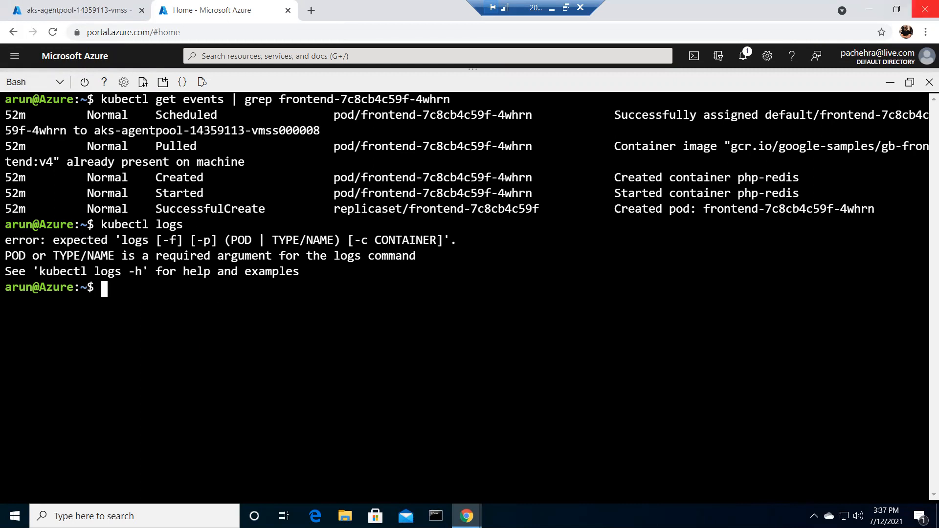
{"action": "mouse_move", "coordinate": [929, 10]}
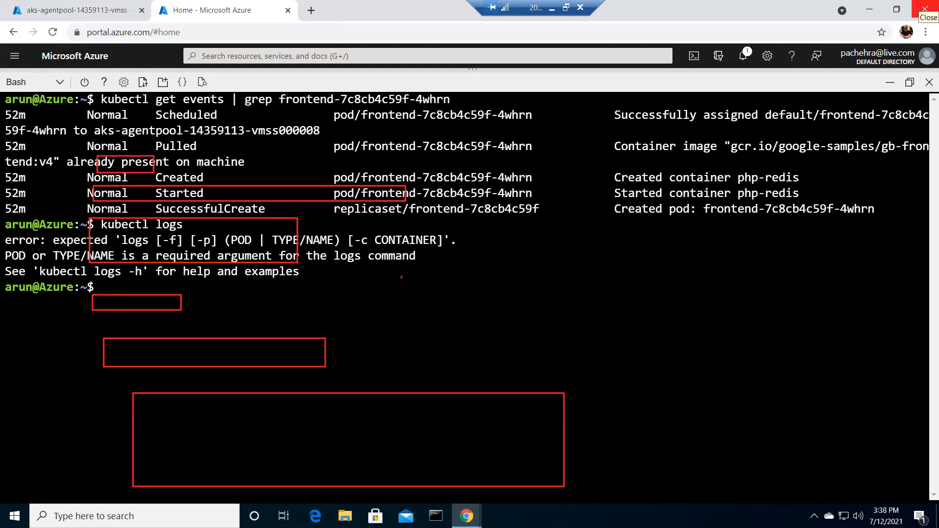
{"action": "mouse_move", "coordinate": [57, 319]}
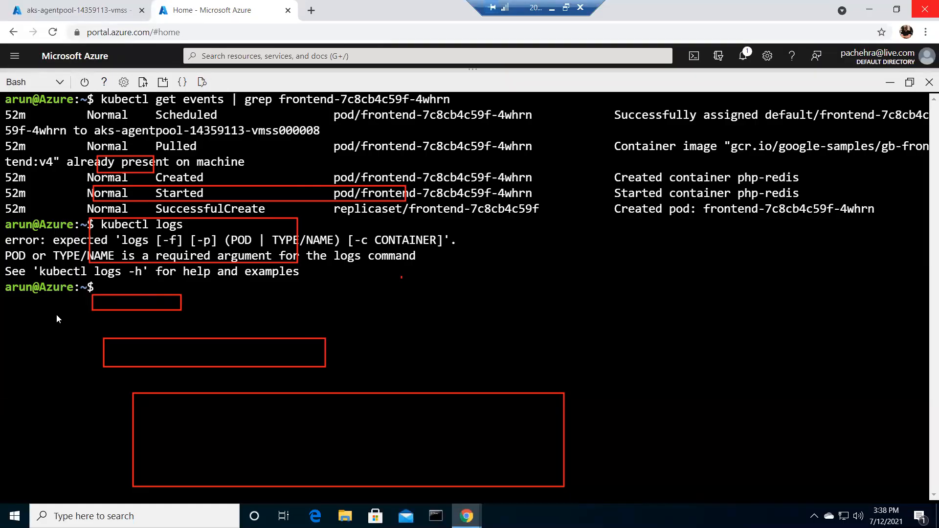
{"action": "mouse_move", "coordinate": [867, 7]}
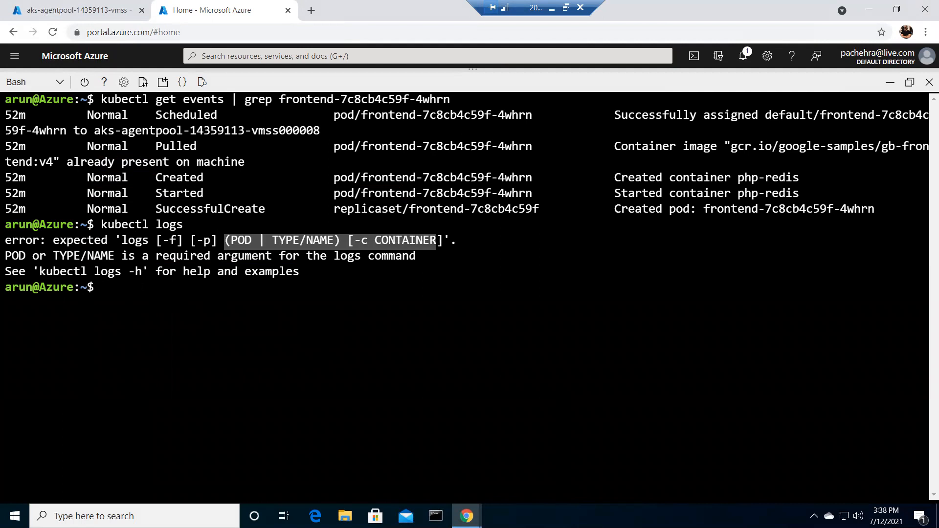
Run kubectl logs on pod frontend-7c8cb4c59f-4whrn to show its Apache/PHP startup output.
{"action": "type", "text": "kubectl logs"}
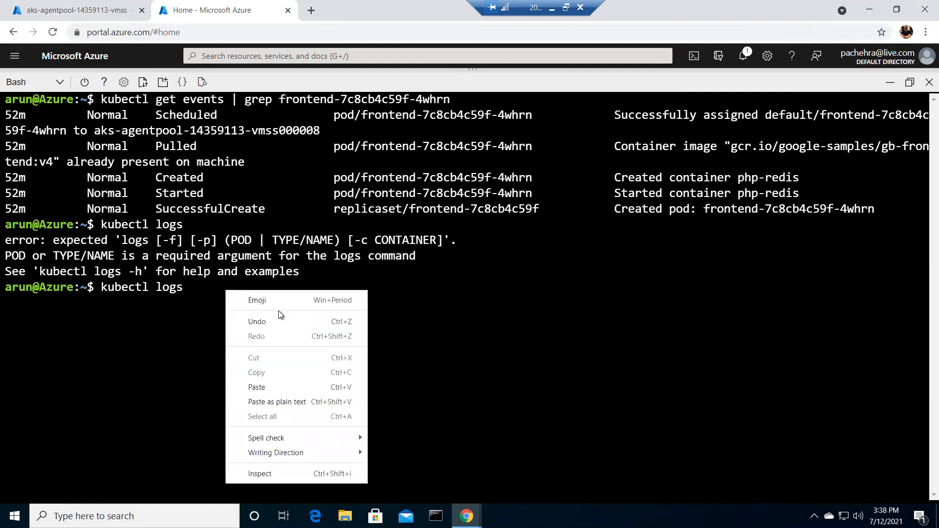
{"action": "left_click", "coordinate": [256, 387]}
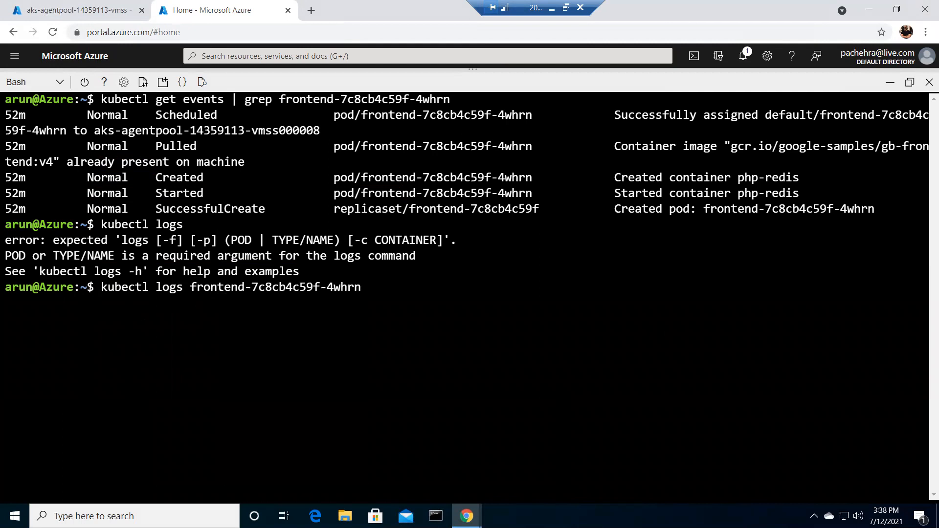
{"action": "key", "text": "Return"}
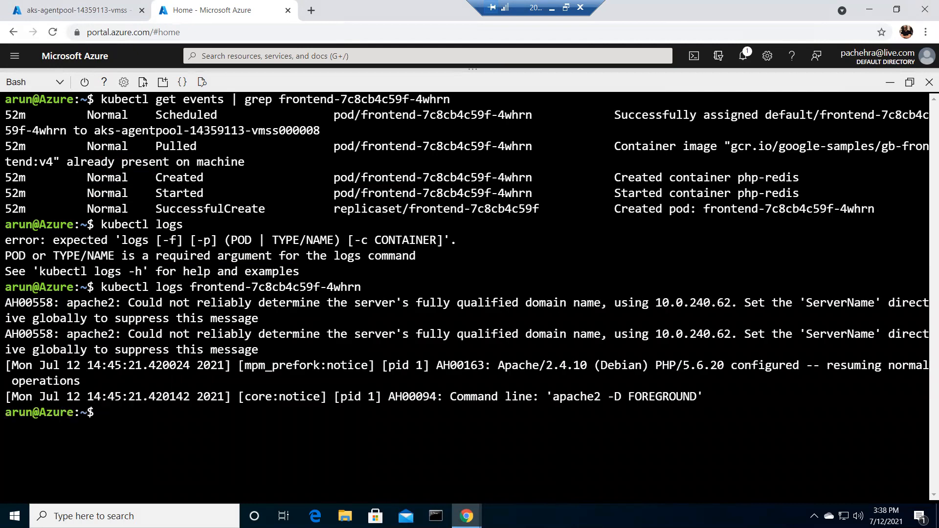
{"action": "mouse_move", "coordinate": [909, 82]}
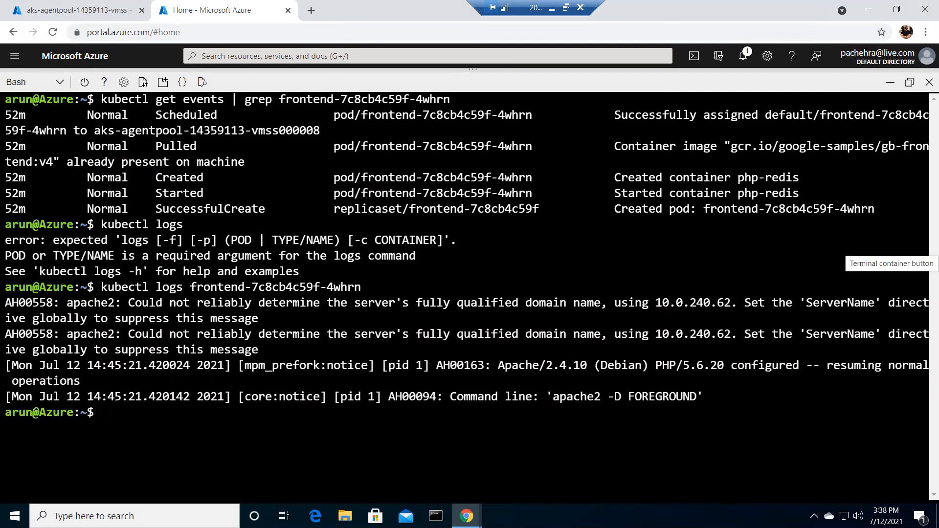